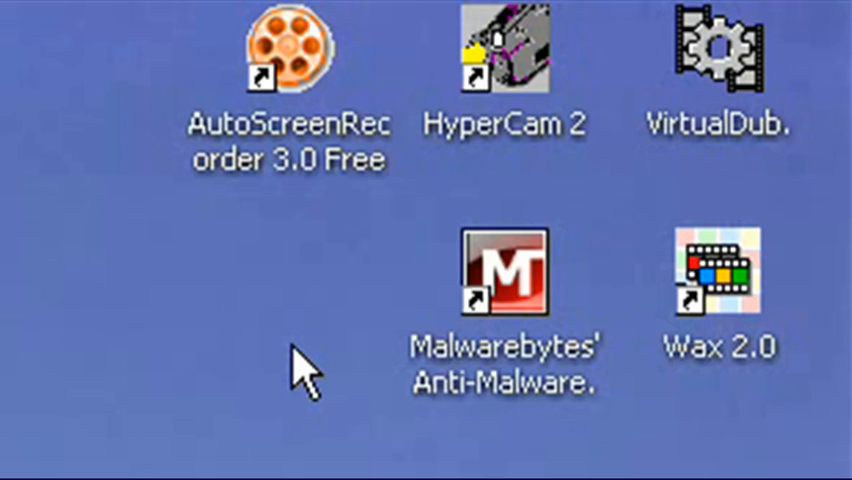
pyautogui.moveTo(295, 85)
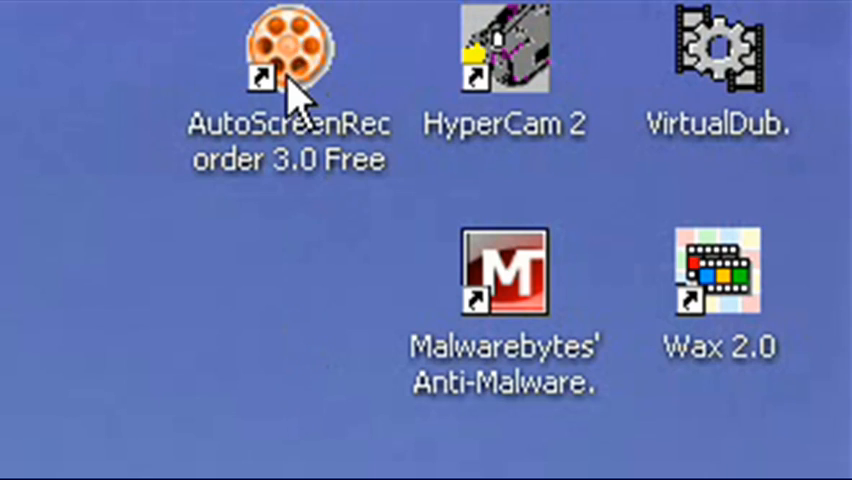
# Launch AutoScreenRecorder 3.0 Free, which warns the 'Start Recording' hotkey cannot be registered.
pyautogui.doubleClick(290, 45)
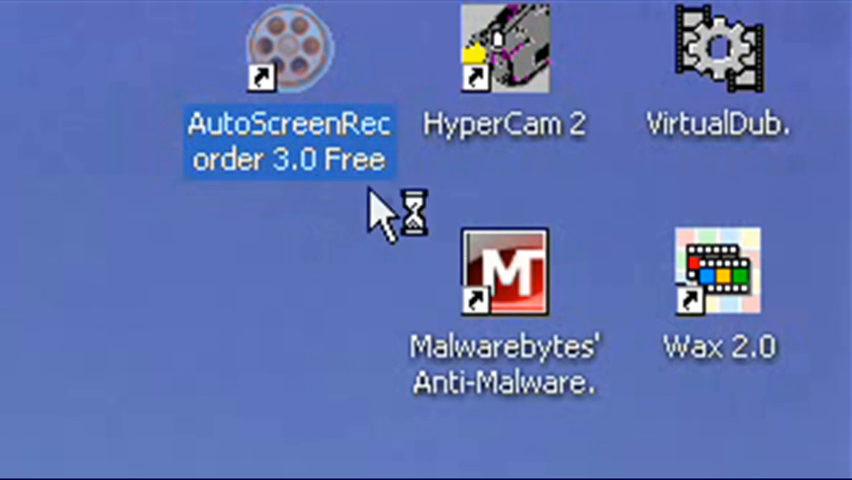
pyautogui.click(300, 390)
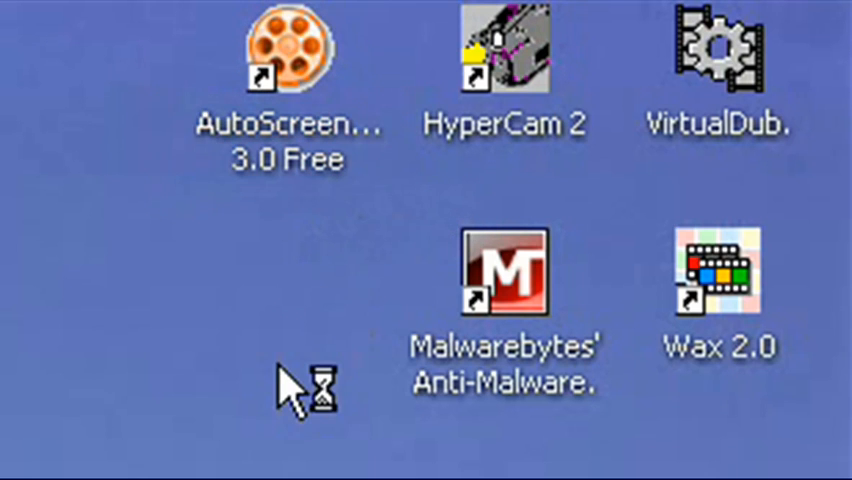
pyautogui.doubleClick(287, 50)
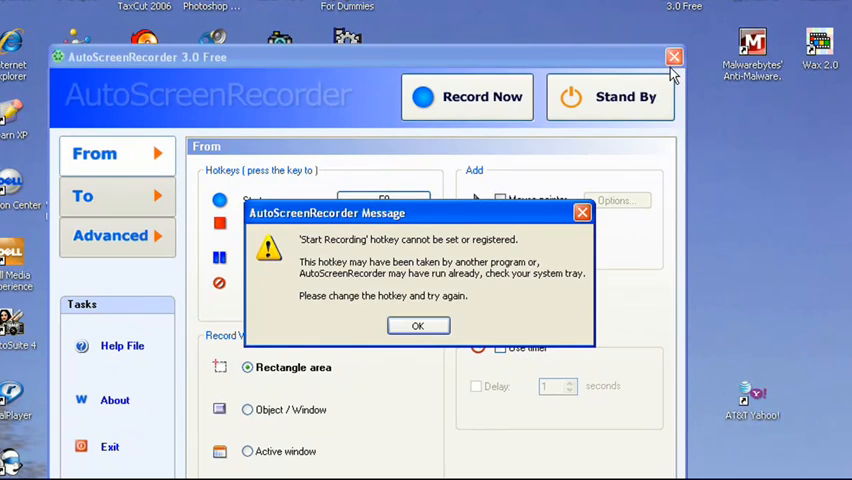
# Close AutoScreenRecorder, review HyperCam 2's 512×336 screen area, then minimize HyperCam.
pyautogui.click(673, 57)
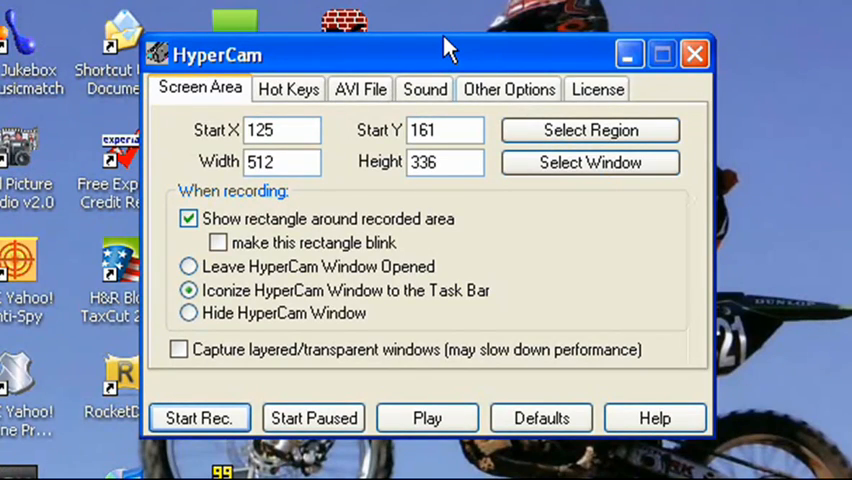
pyautogui.moveTo(452, 65)
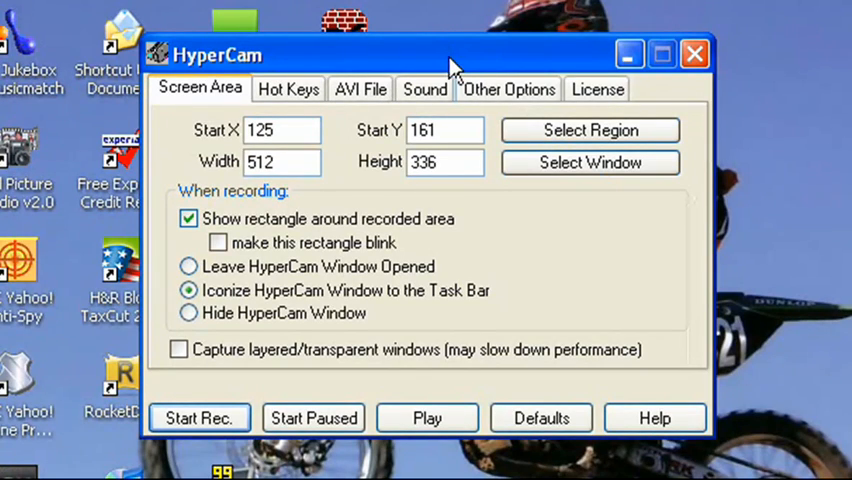
pyautogui.moveTo(465, 58)
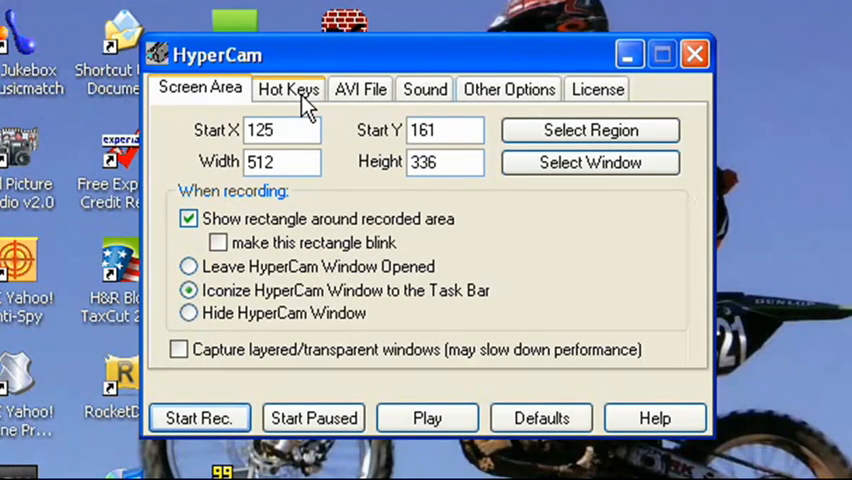
pyautogui.moveTo(318, 92)
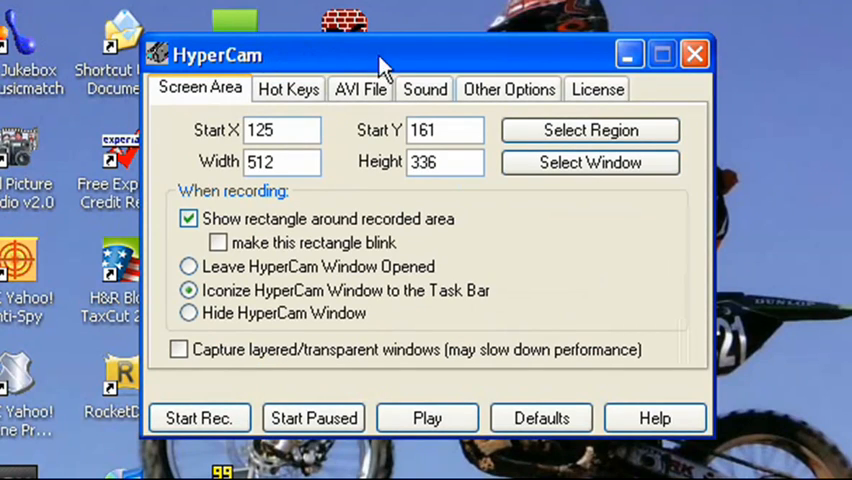
pyautogui.moveTo(445, 57)
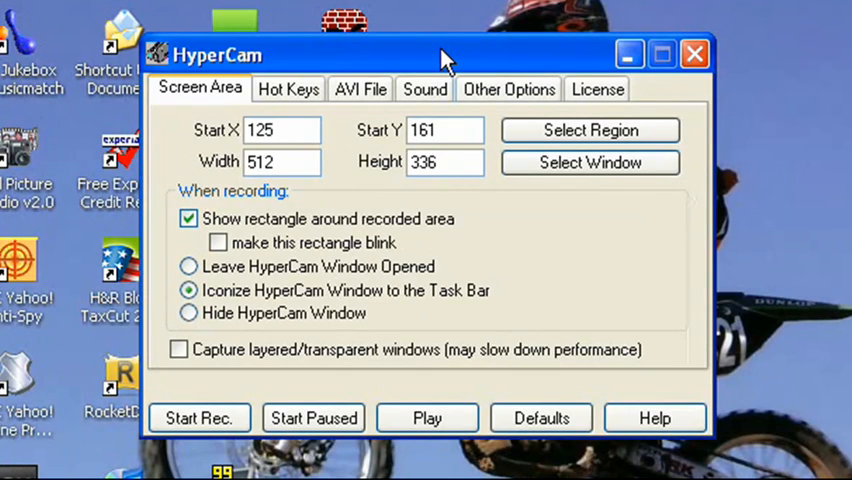
pyautogui.moveTo(446, 62)
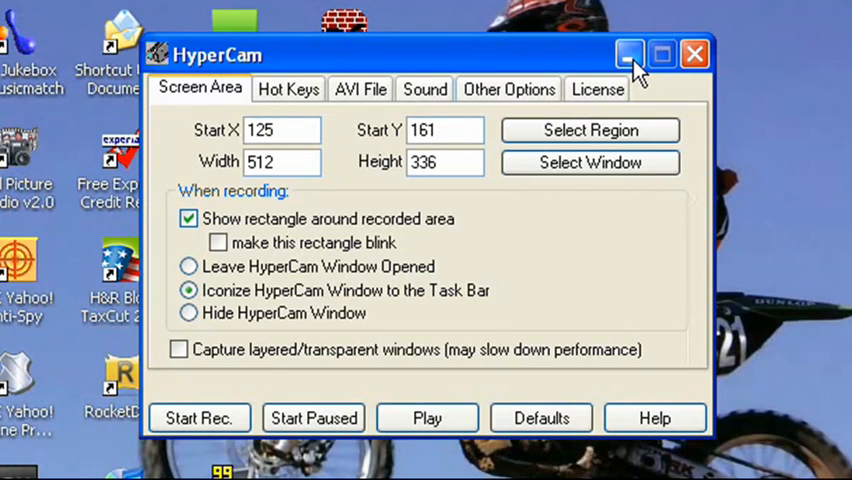
pyautogui.moveTo(530, 55)
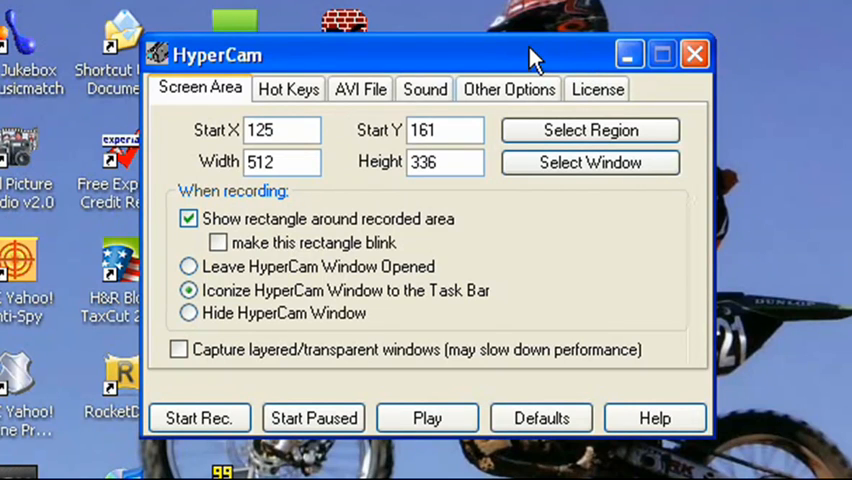
pyautogui.click(695, 54)
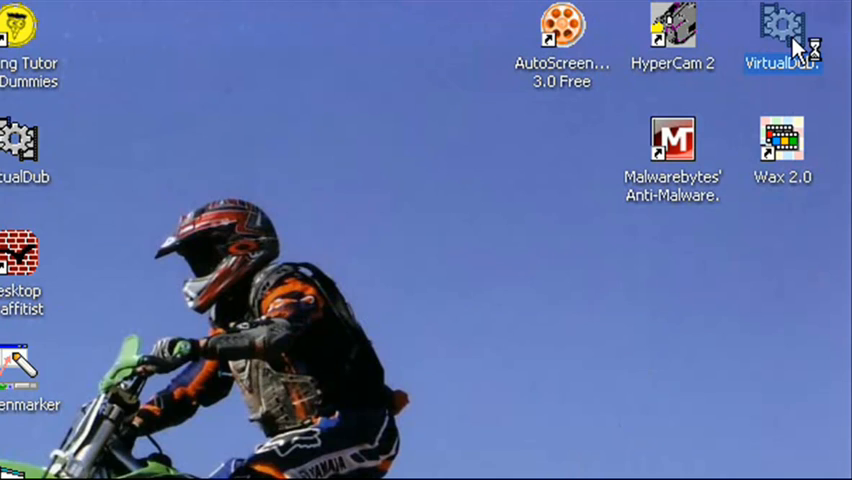
# Launch VirtualDub 1.8.6 and load FRAPS Clip.avi of the RuneScape scene.
pyautogui.doubleClick(783, 27)
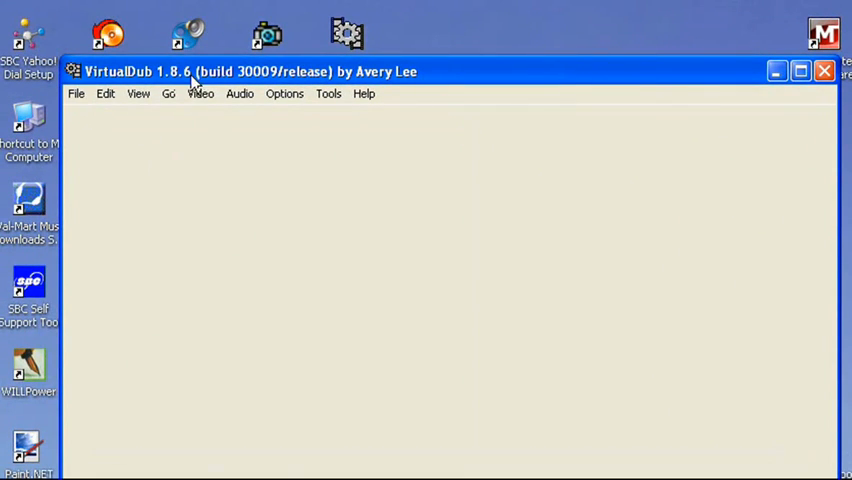
pyautogui.moveTo(77, 93)
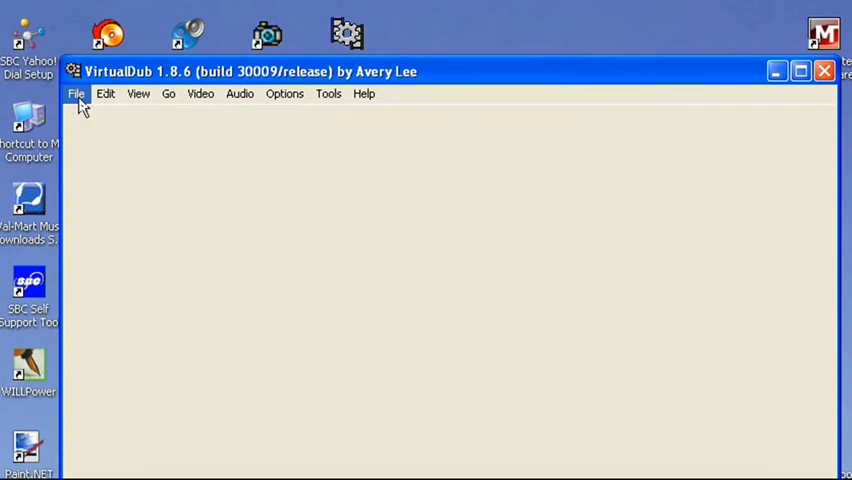
pyautogui.click(77, 93)
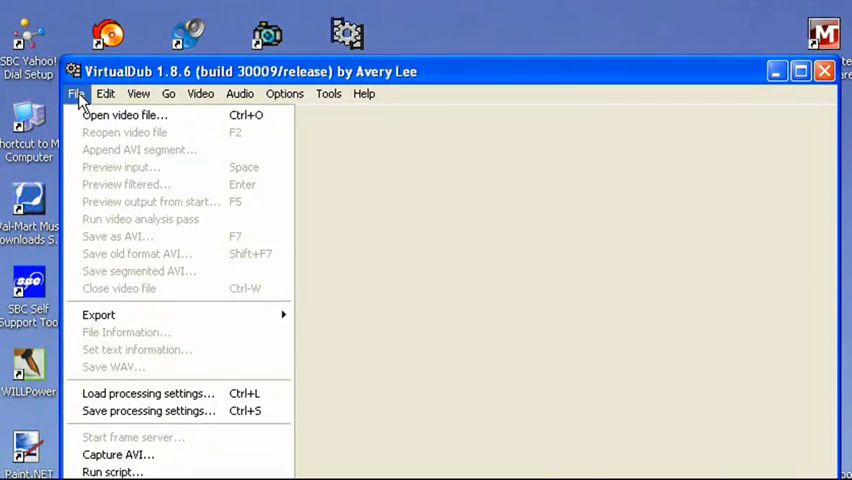
pyautogui.click(124, 114)
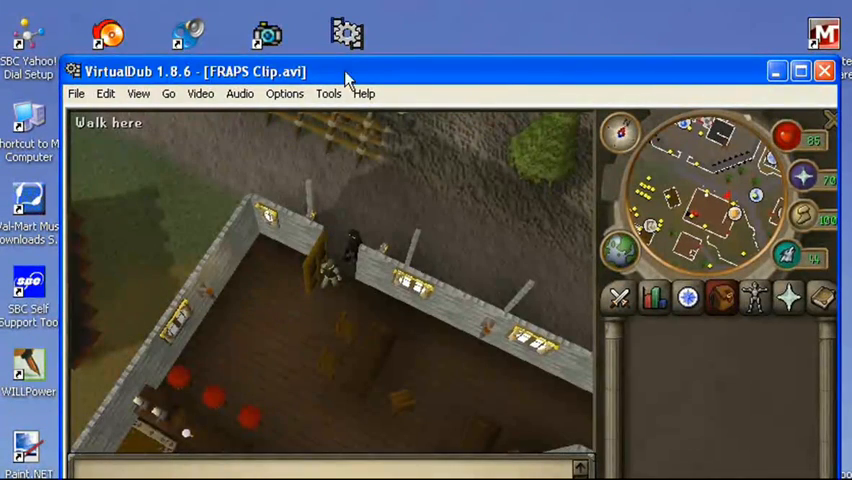
pyautogui.moveTo(393, 67)
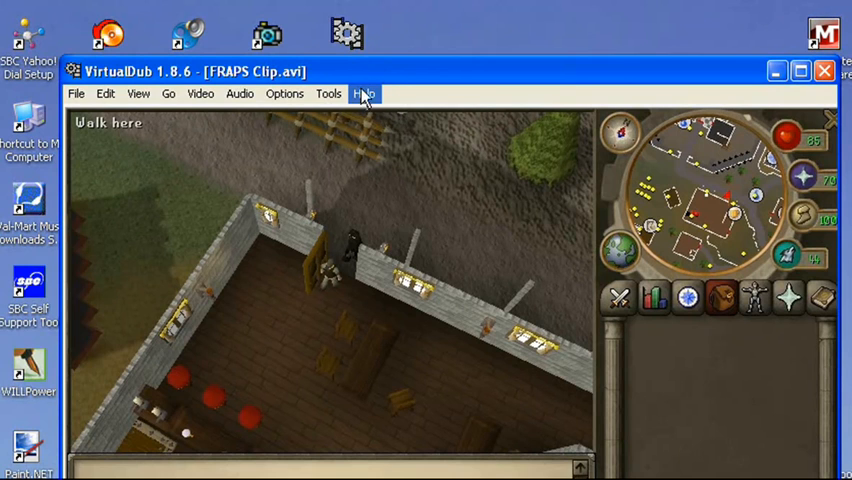
pyautogui.moveTo(405, 243)
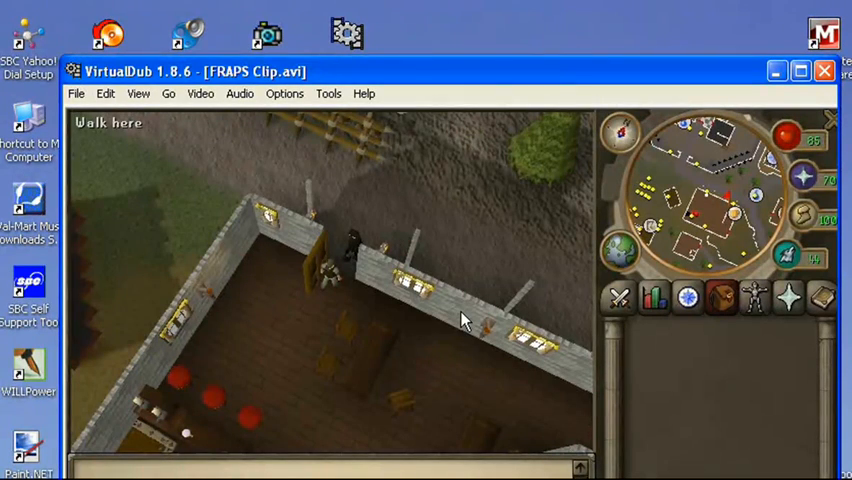
pyautogui.moveTo(667, 145)
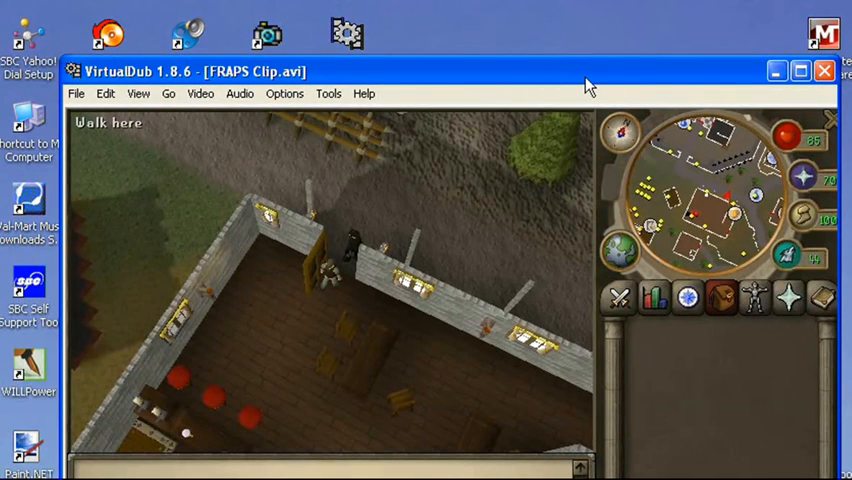
pyautogui.moveTo(585, 88)
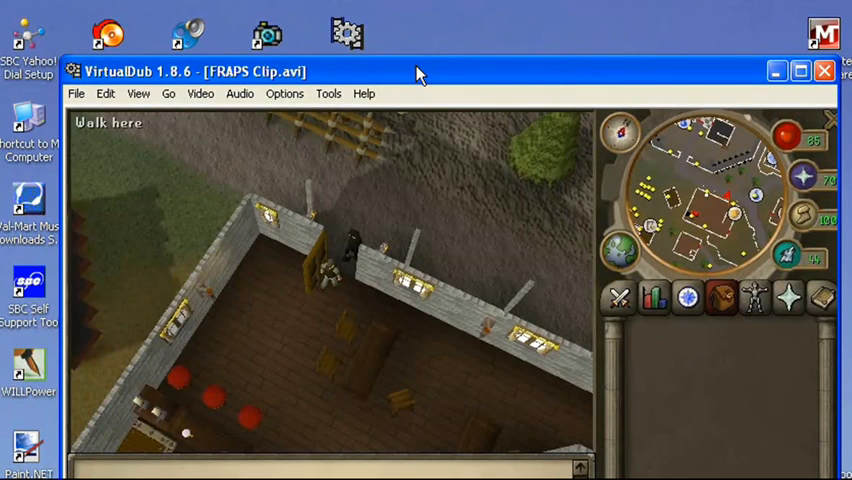
pyautogui.moveTo(419, 224)
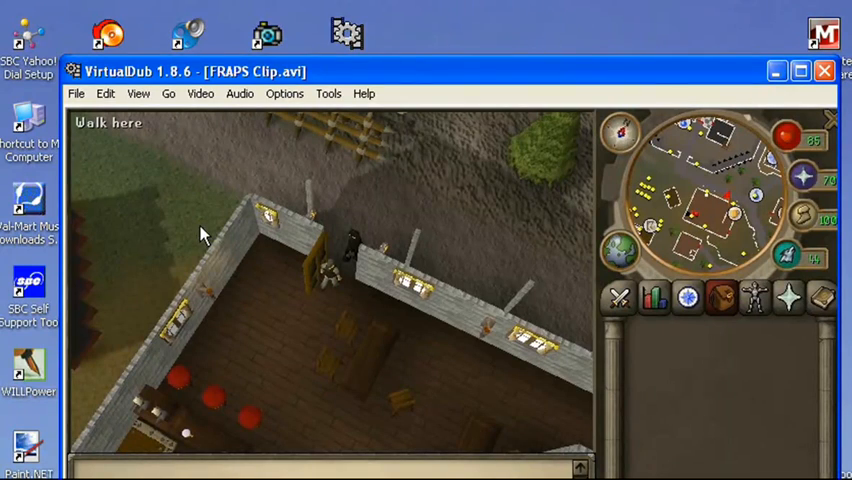
pyautogui.moveTo(193, 242)
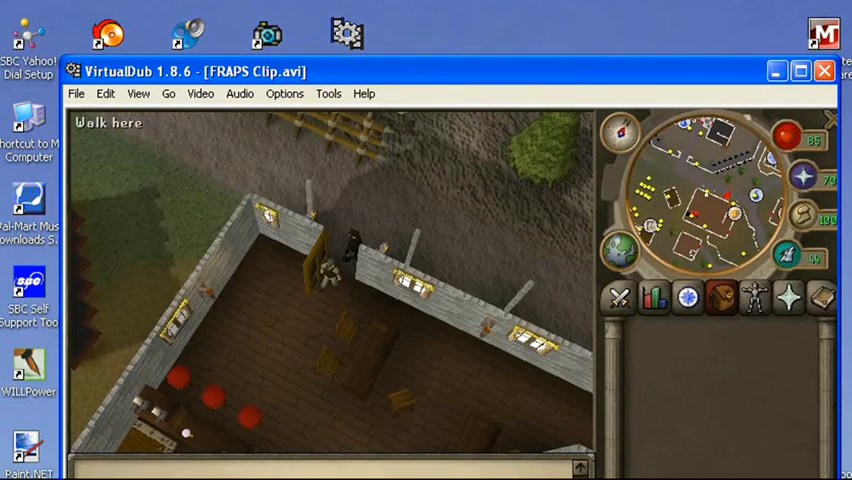
pyautogui.moveTo(363, 287)
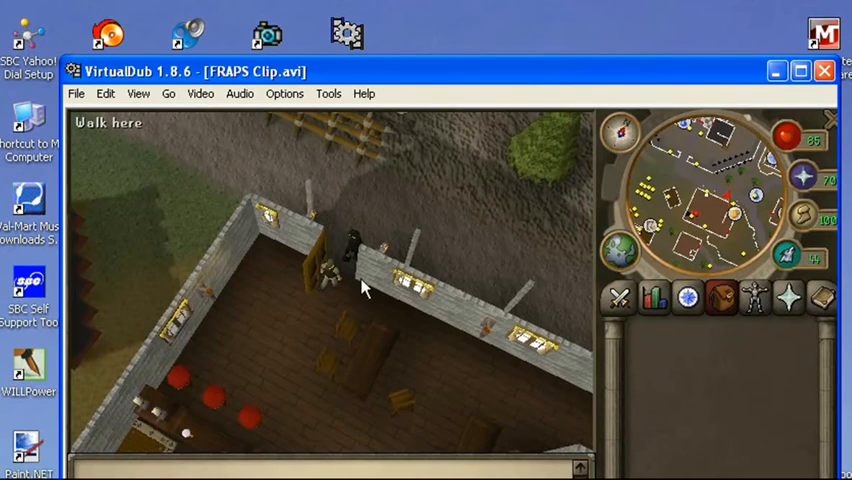
pyautogui.moveTo(327, 267)
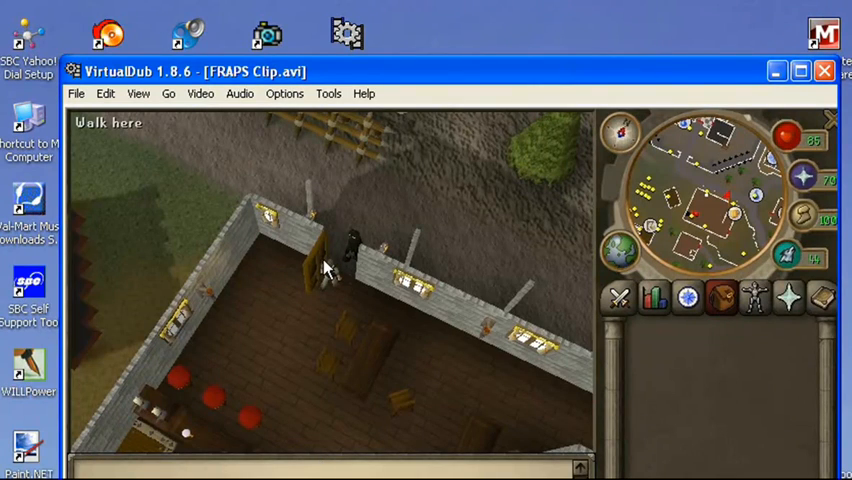
pyautogui.moveTo(207, 223)
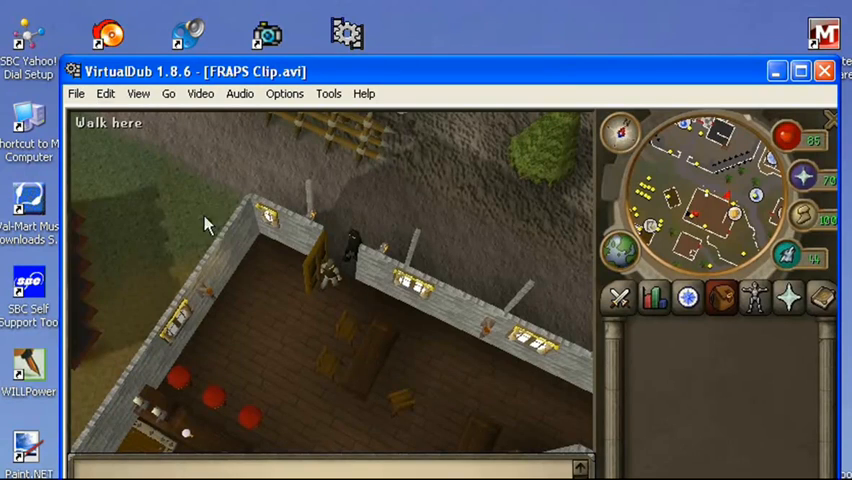
pyautogui.click(76, 93)
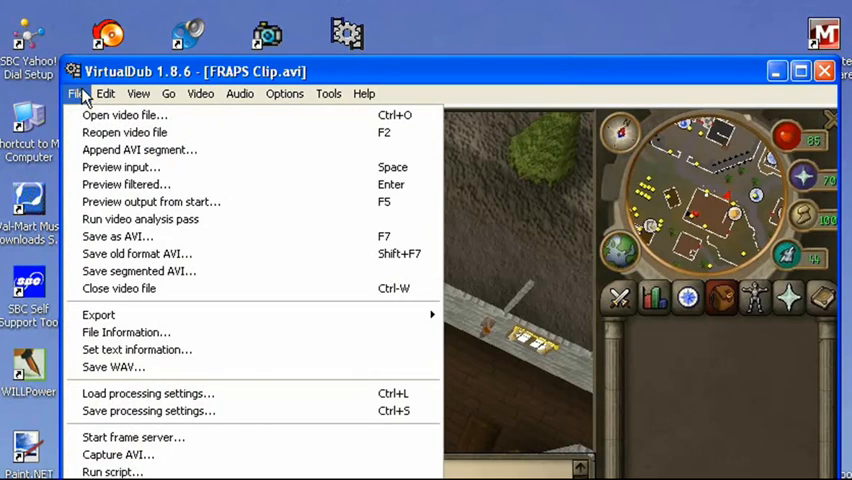
# Choose Microsoft MPEG-4 Video Codec V3 with 3000 kbps data rate and 8-second keyframes.
pyautogui.click(200, 93)
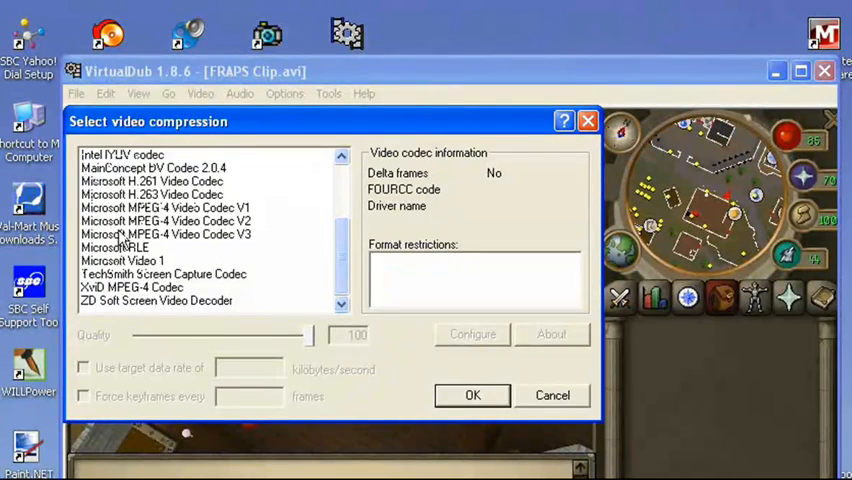
pyautogui.moveTo(135, 247)
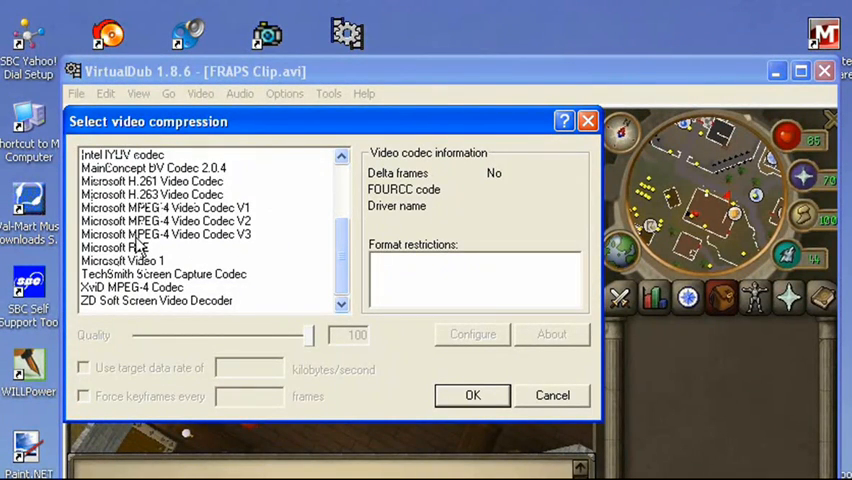
pyautogui.click(166, 234)
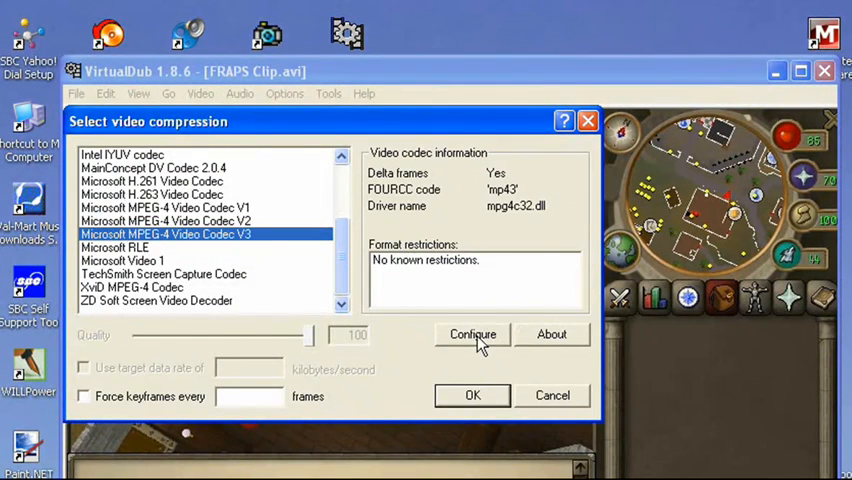
pyautogui.click(472, 334)
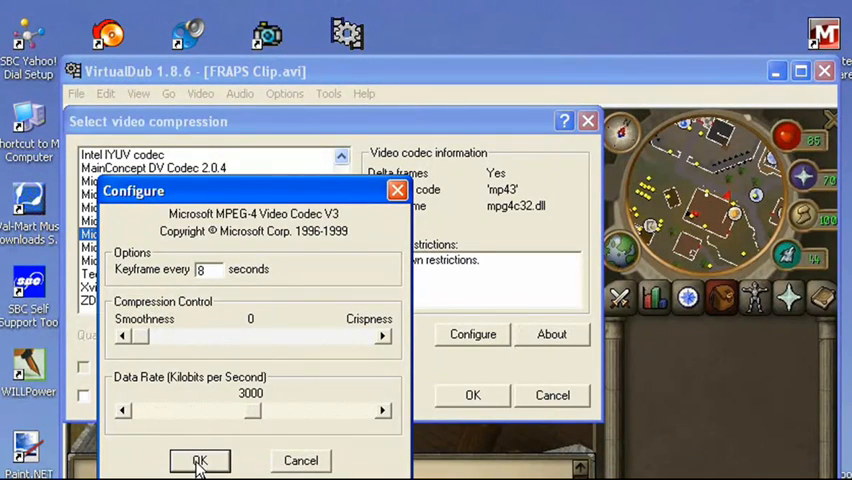
pyautogui.click(199, 460)
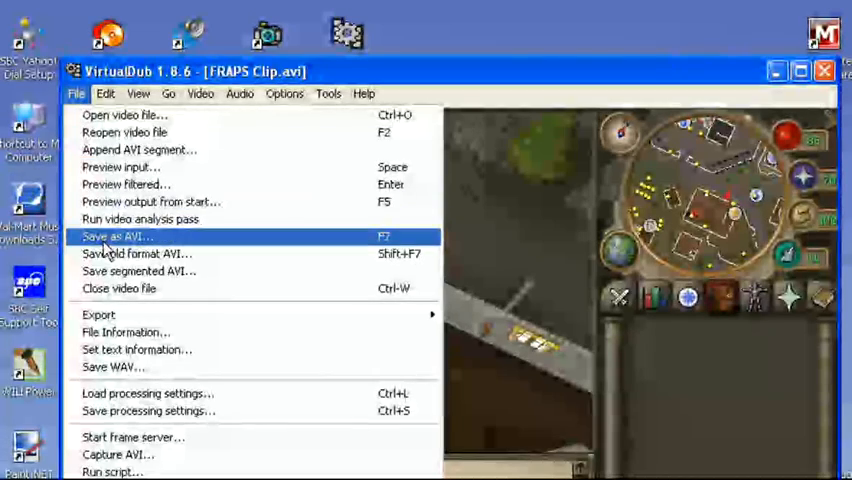
# Cancel the Save as AVI dialog, quit VirtualDub, and launch Wax 2.0.
pyautogui.click(113, 236)
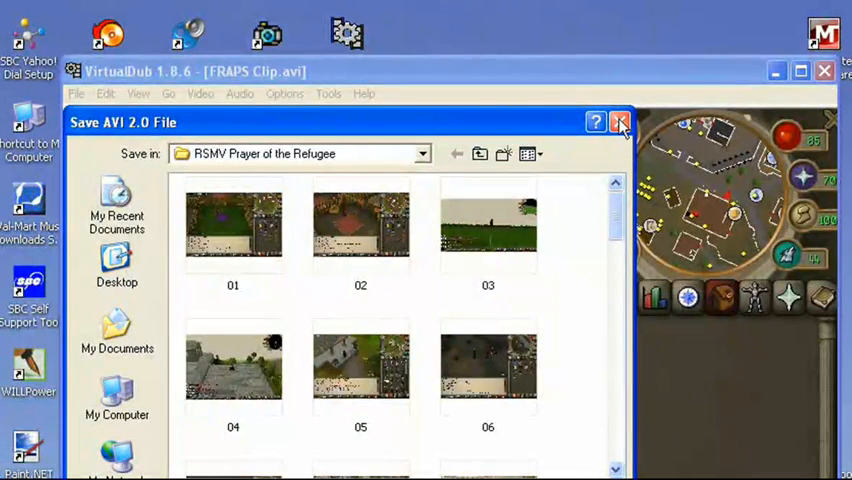
pyautogui.click(620, 122)
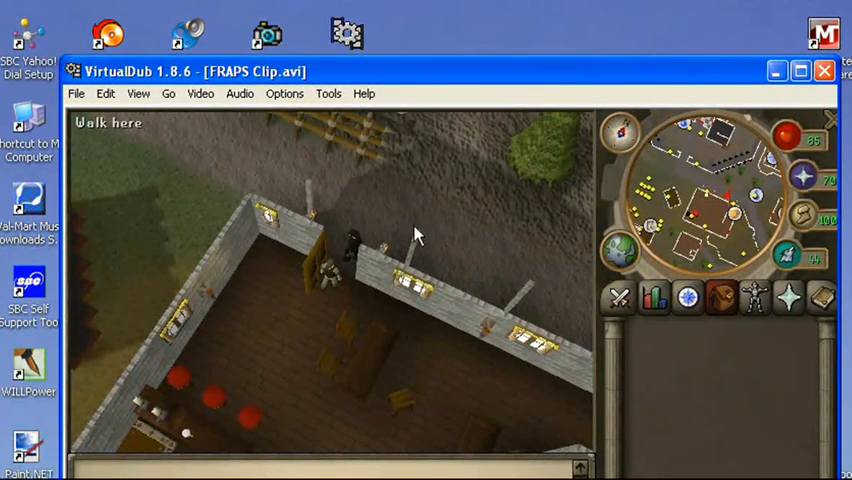
pyautogui.moveTo(615, 140)
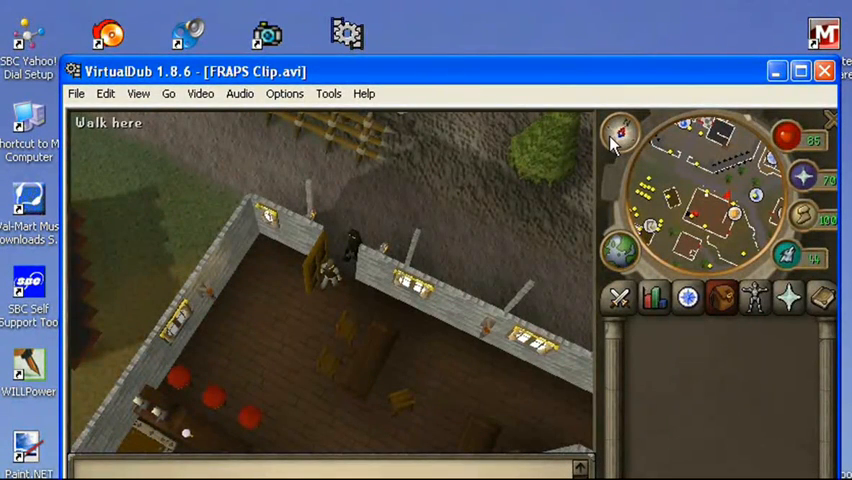
pyautogui.moveTo(825, 71)
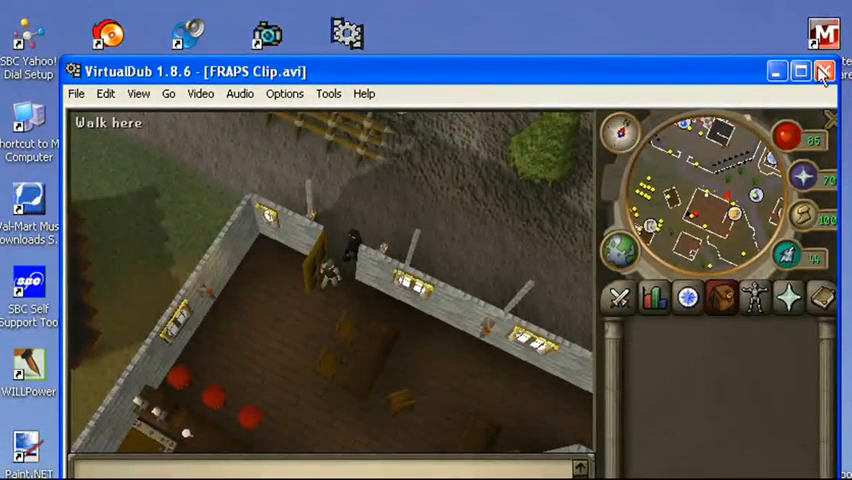
pyautogui.click(824, 71)
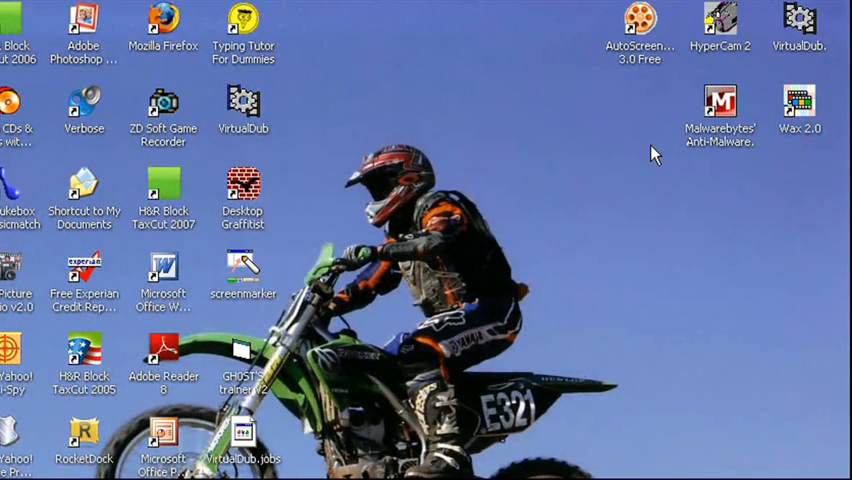
pyautogui.doubleClick(799, 100)
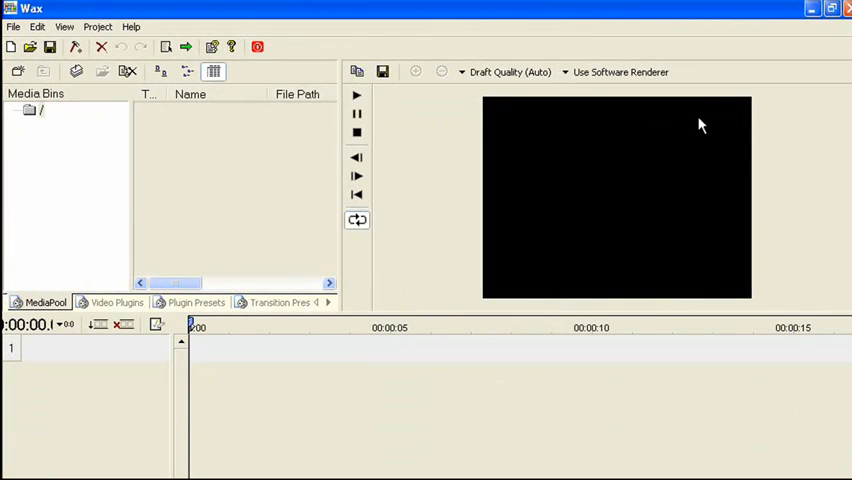
pyautogui.moveTo(445, 319)
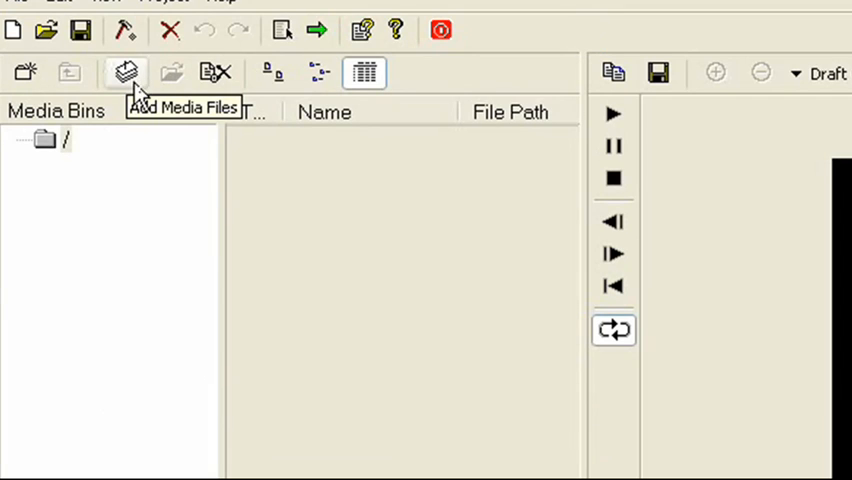
# Import 'camtasia test 2' and 'Camtasia test vid' from the Teh Files folder.
pyautogui.click(125, 72)
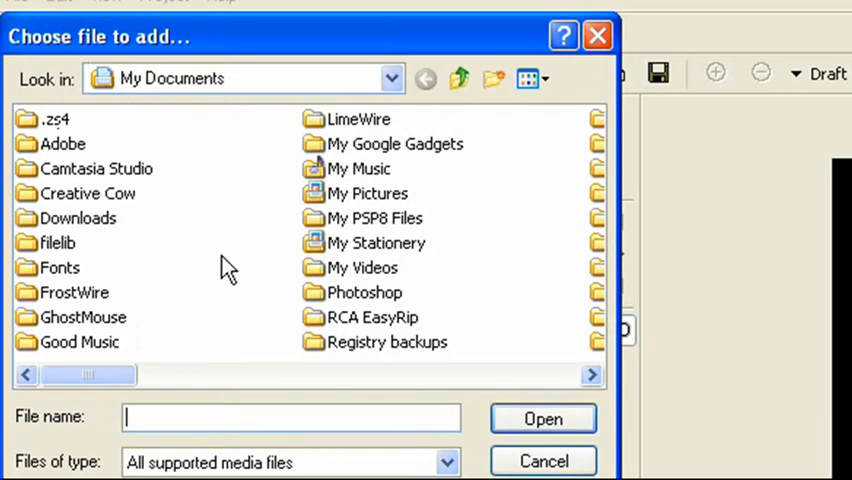
pyautogui.doubleClick(362, 267)
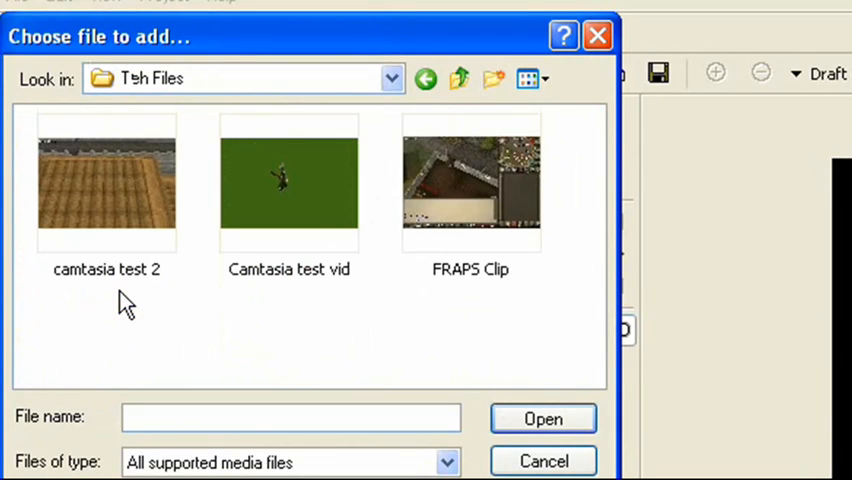
pyautogui.moveTo(200, 225)
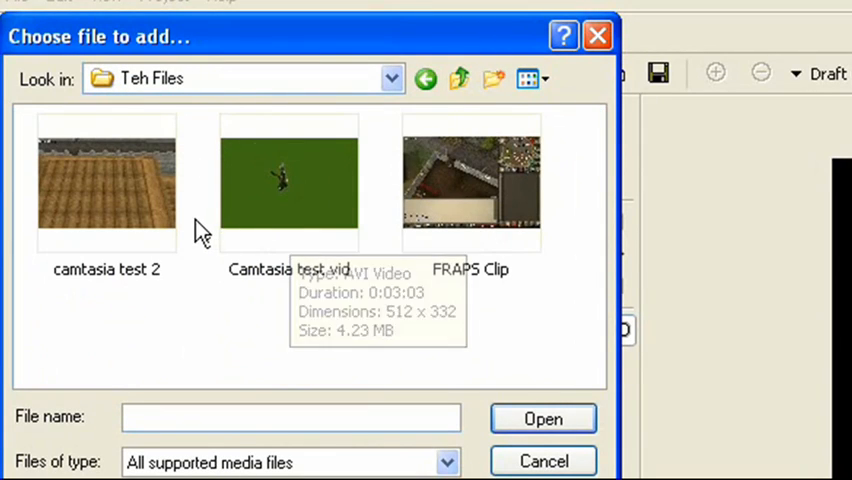
pyautogui.click(106, 185)
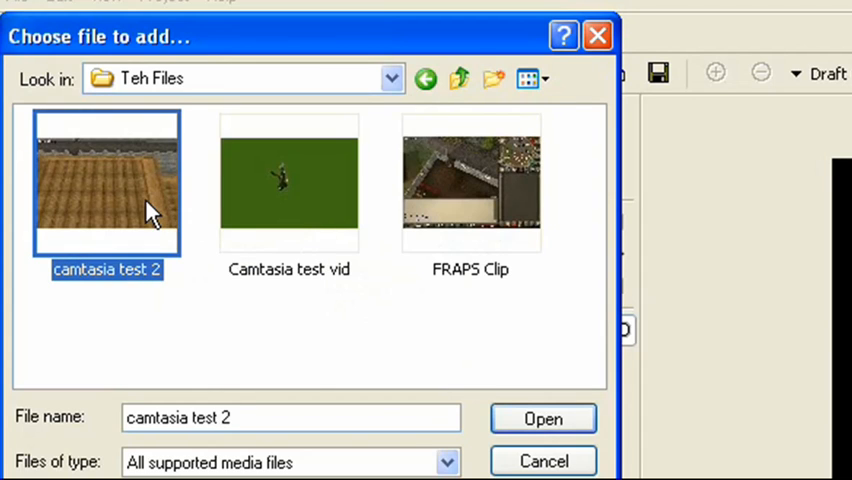
pyautogui.click(288, 180)
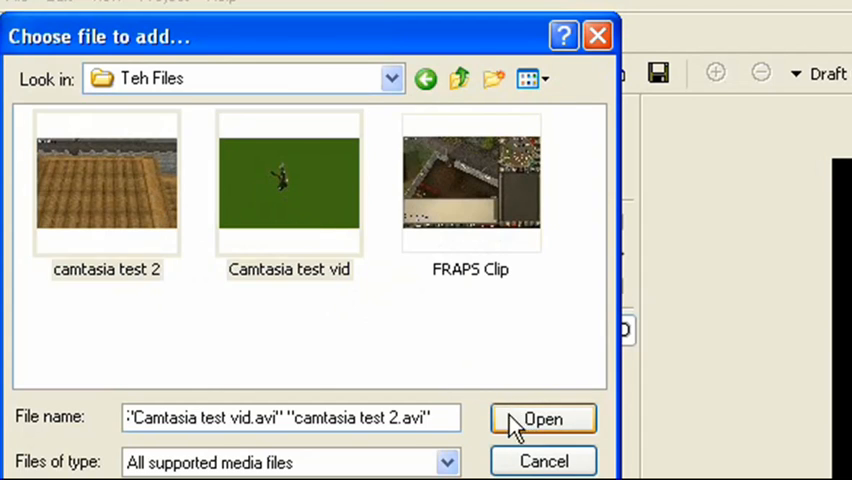
pyautogui.click(543, 418)
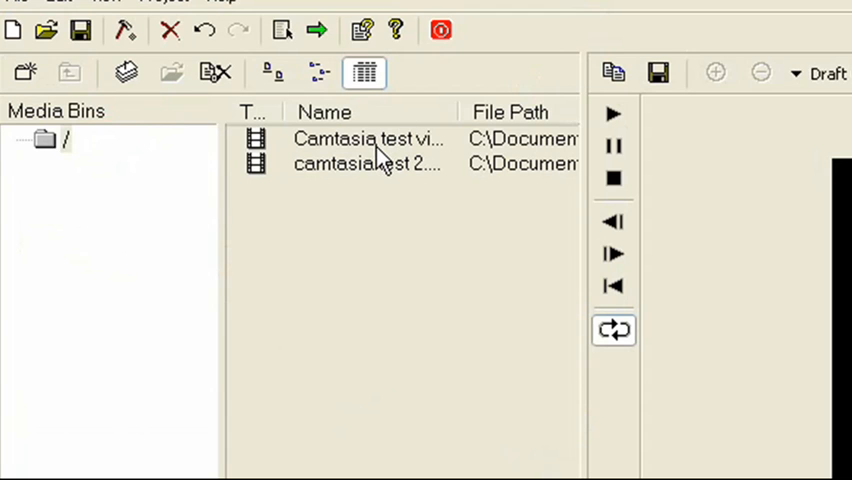
# Place 'Camtasia test vid' on track 1 and 'camtasia test 2' on track 2.
pyautogui.click(368, 138)
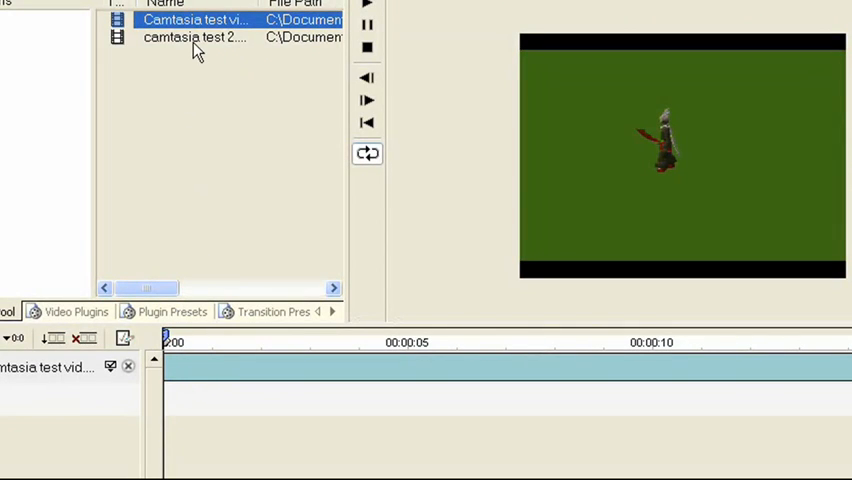
pyautogui.click(195, 37)
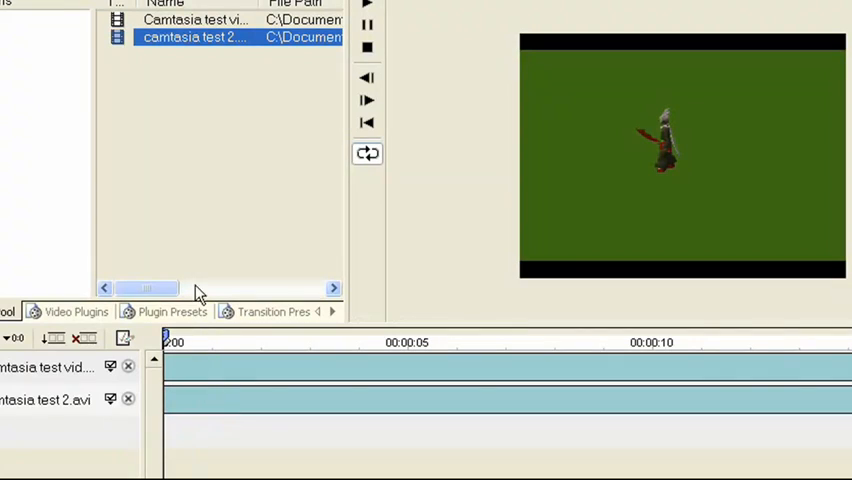
pyautogui.click(175, 375)
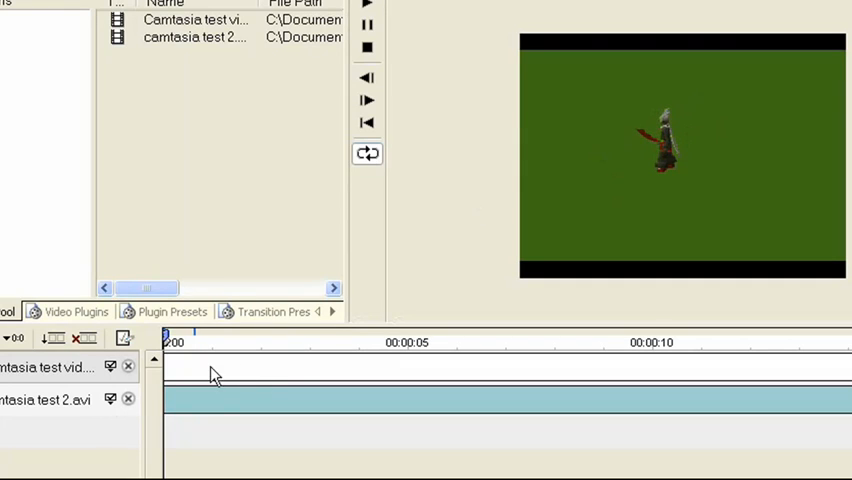
pyautogui.moveTo(190, 60)
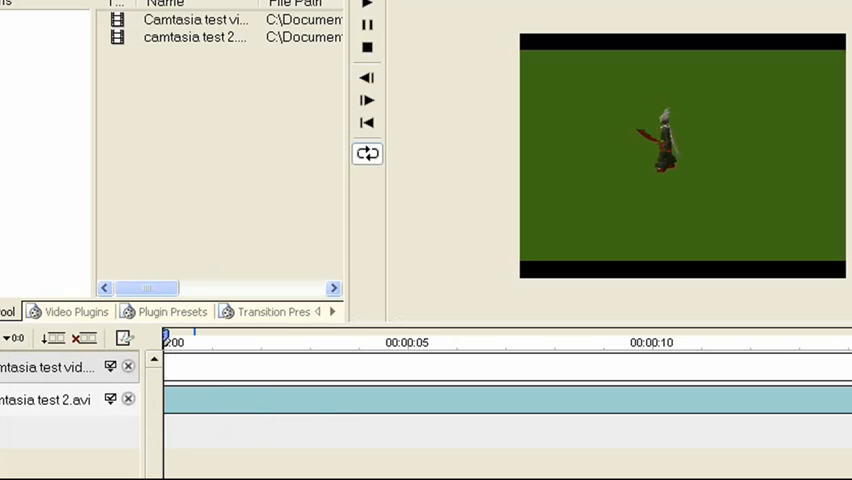
# Apply the Color > Chroma Key video plugin to track 1 and expand its settings.
pyautogui.click(78, 311)
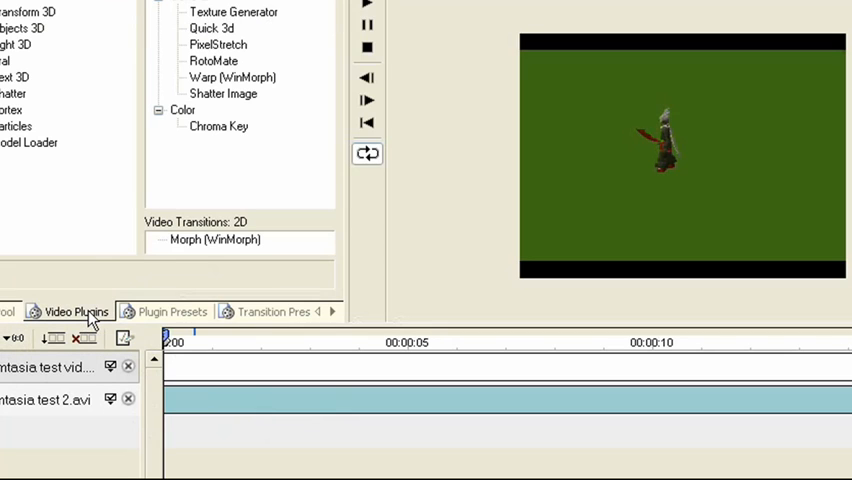
pyautogui.click(218, 126)
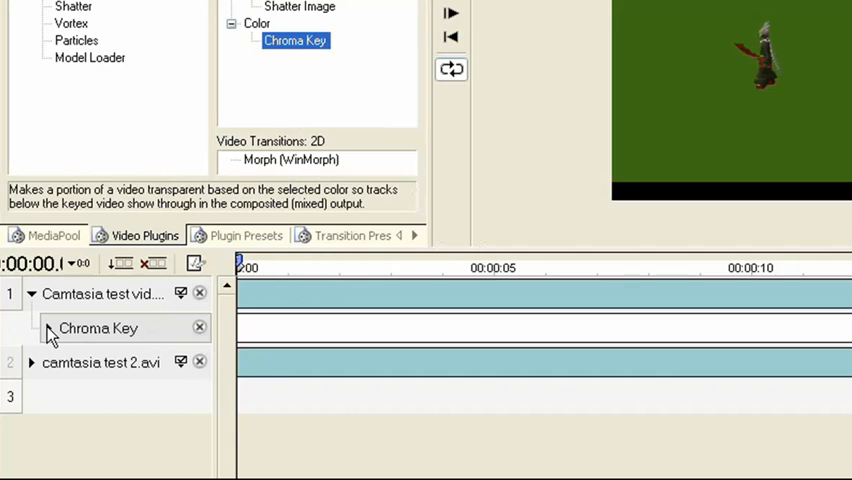
pyautogui.click(47, 328)
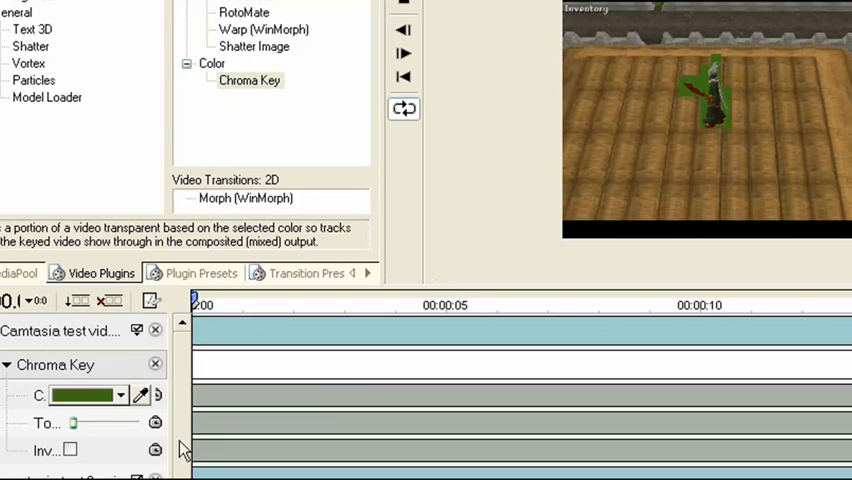
# Adjust the Chroma Key tolerance to about 0.08 to remove green fringe.
pyautogui.moveTo(73, 422); pyautogui.dragTo(87, 422)
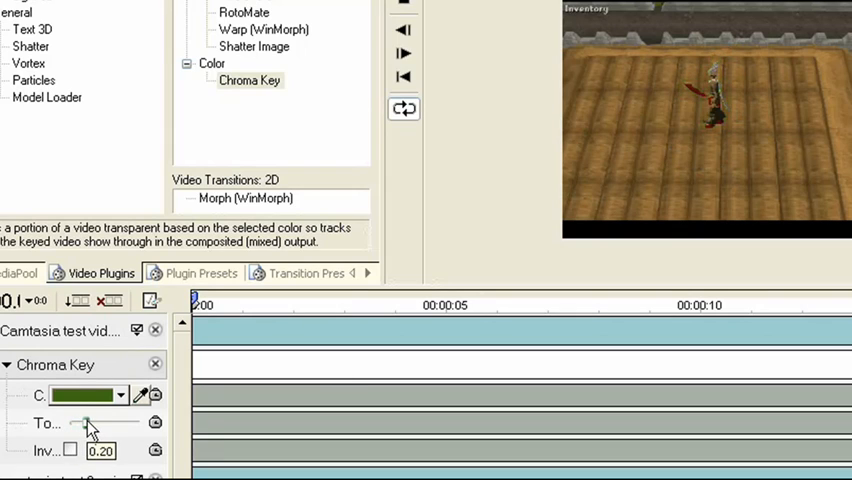
pyautogui.moveTo(88, 422); pyautogui.dragTo(80, 422)
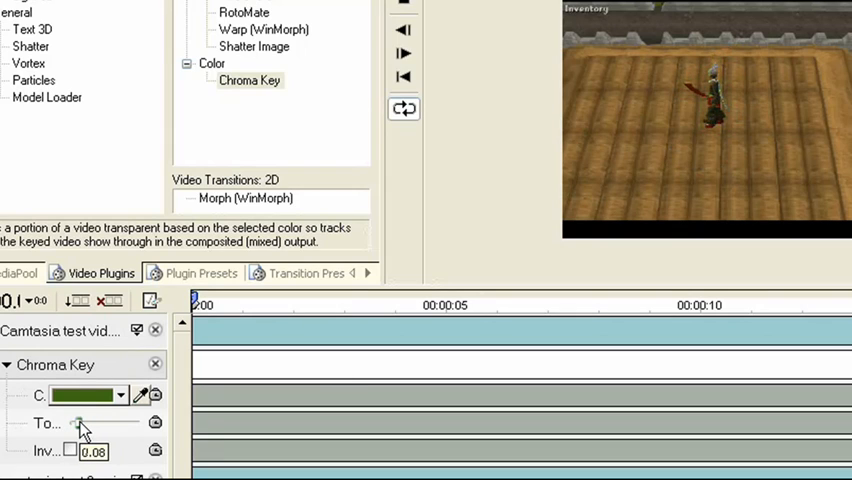
pyautogui.moveTo(78, 422); pyautogui.dragTo(76, 422)
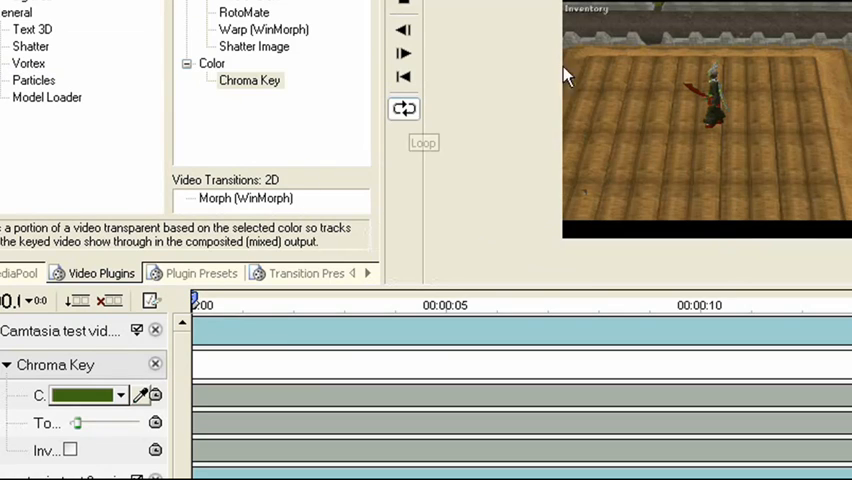
pyautogui.moveTo(573, 105)
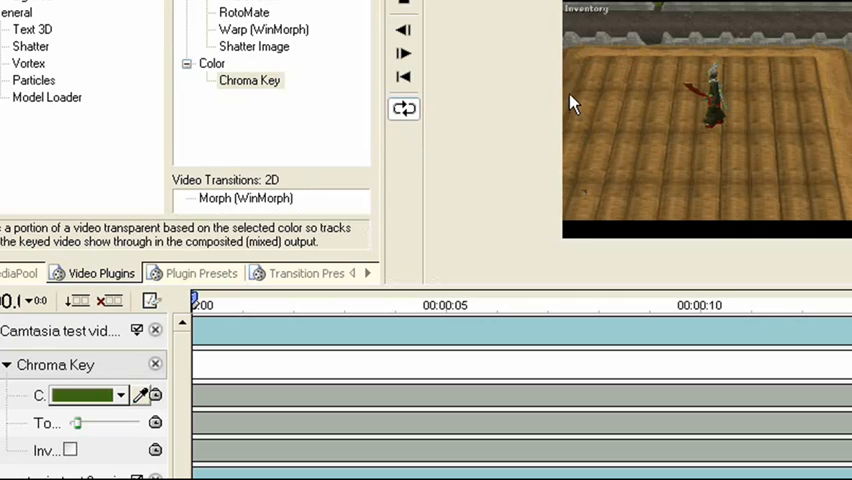
pyautogui.moveTo(528, 75)
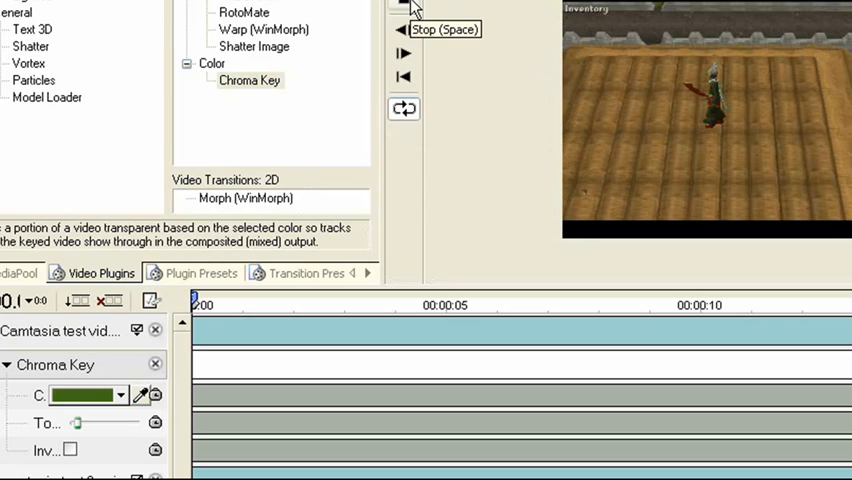
pyautogui.moveTo(505, 22)
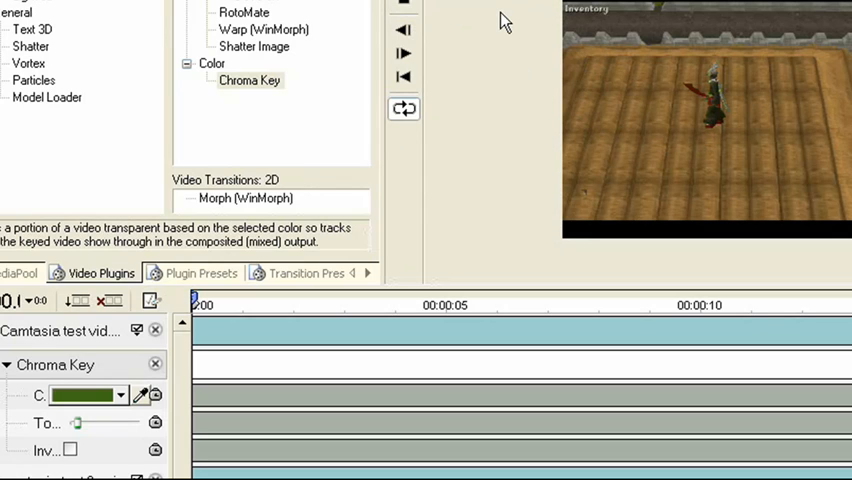
pyautogui.moveTo(639, 94)
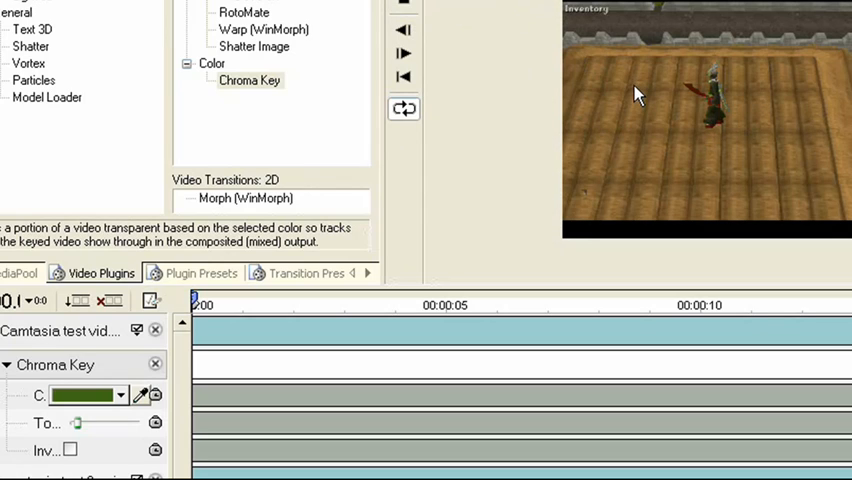
pyautogui.moveTo(585, 18)
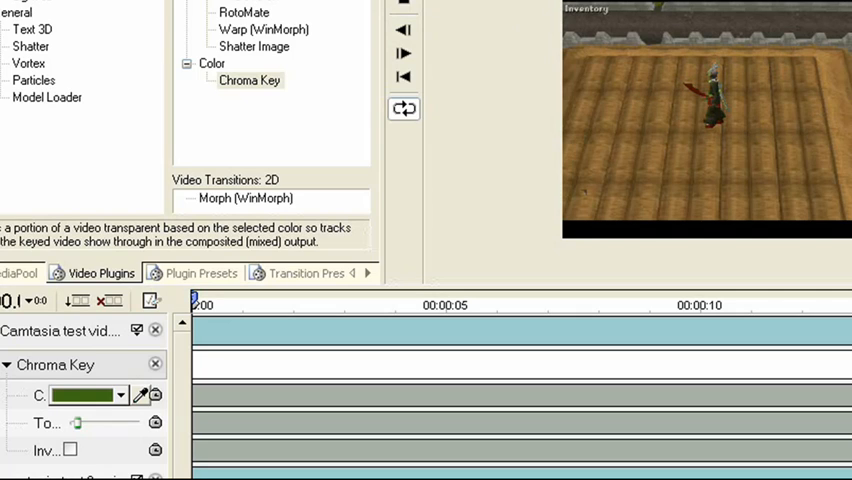
pyautogui.moveTo(742, 72)
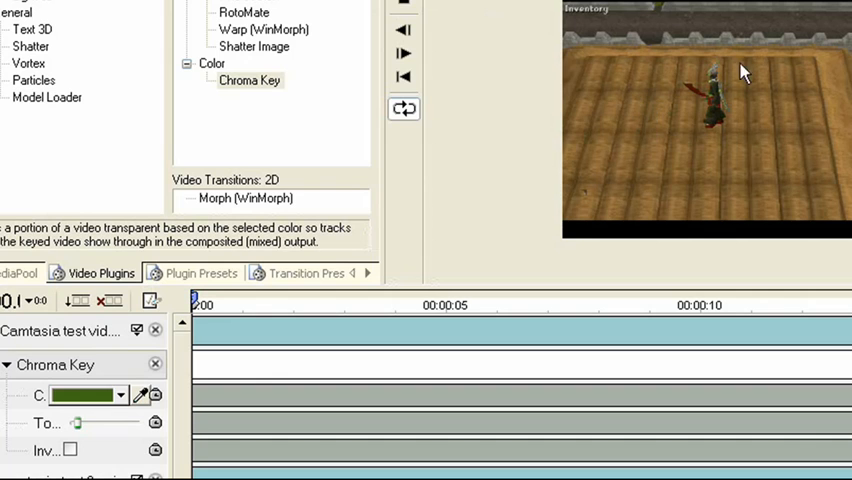
pyautogui.moveTo(509, 30)
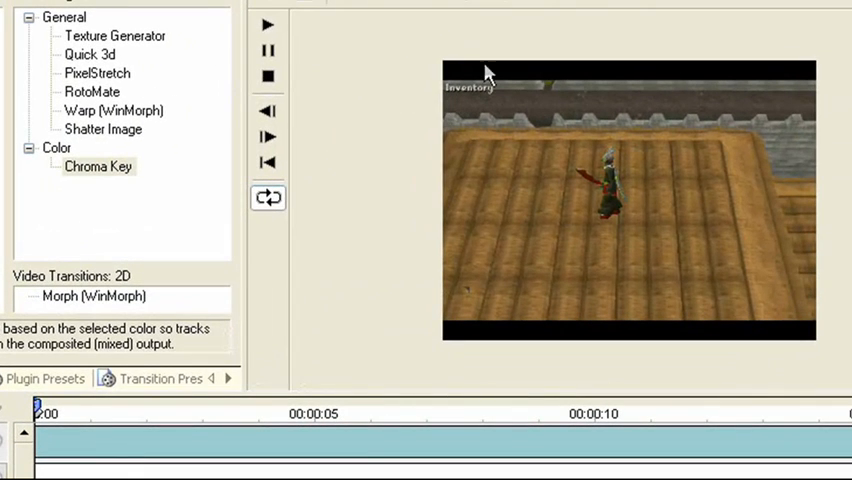
pyautogui.moveTo(460, 105)
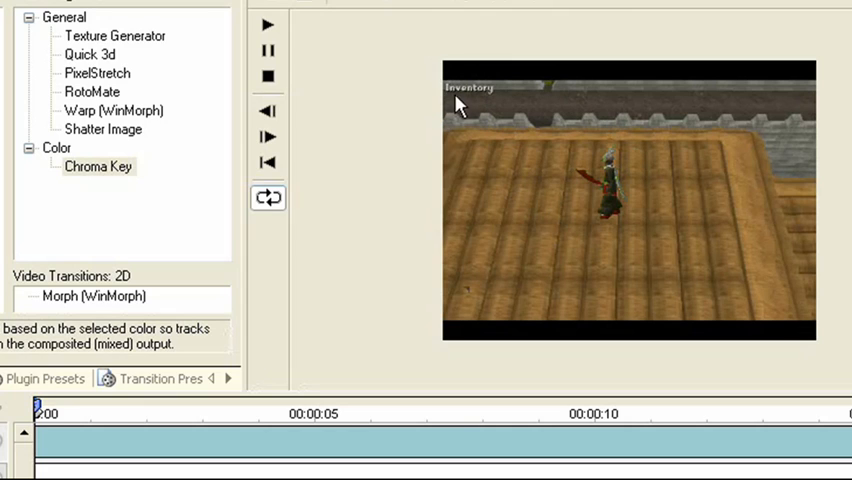
pyautogui.moveTo(440, 135)
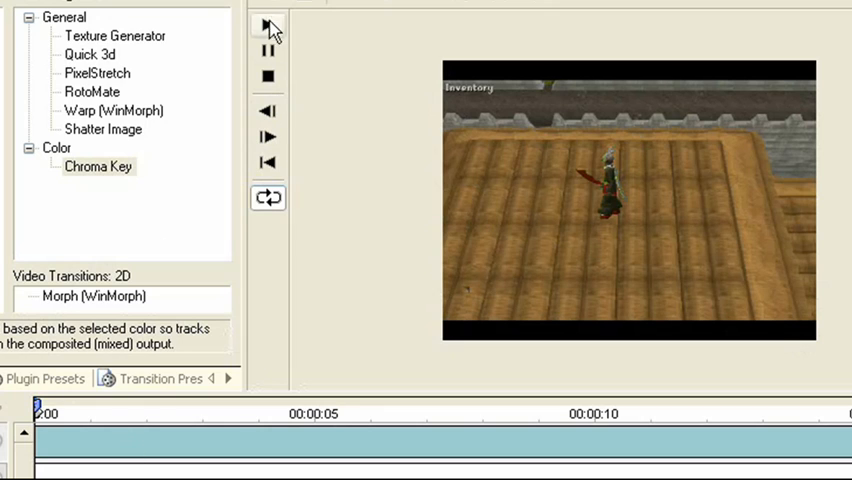
# Play the chroma-keyed composite in the Wax preview, then close Wax.
pyautogui.click(268, 26)
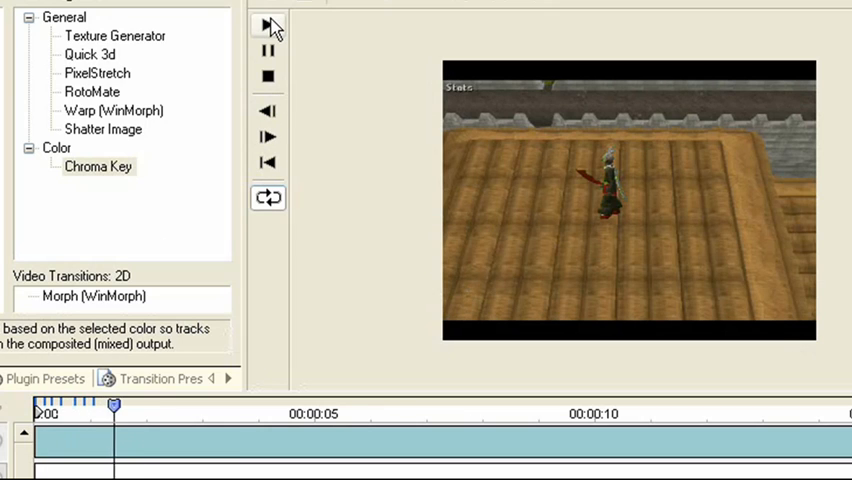
pyautogui.click(268, 24)
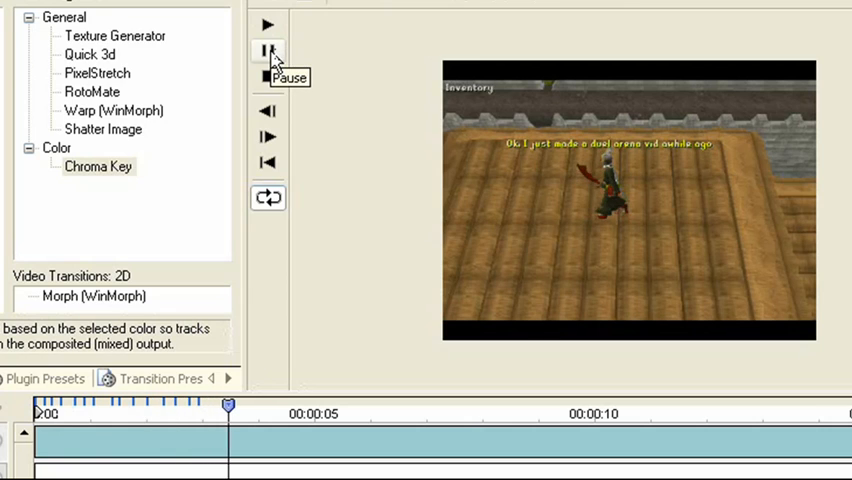
pyautogui.click(267, 24)
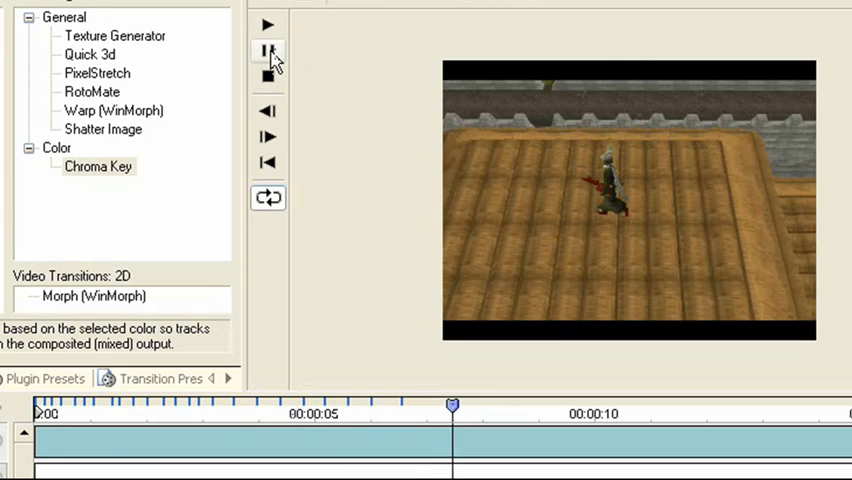
pyautogui.click(268, 51)
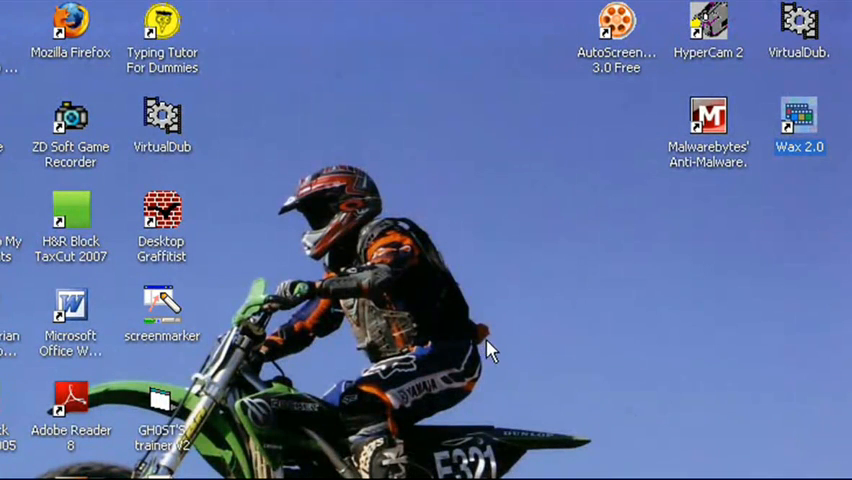
pyautogui.moveTo(575, 322)
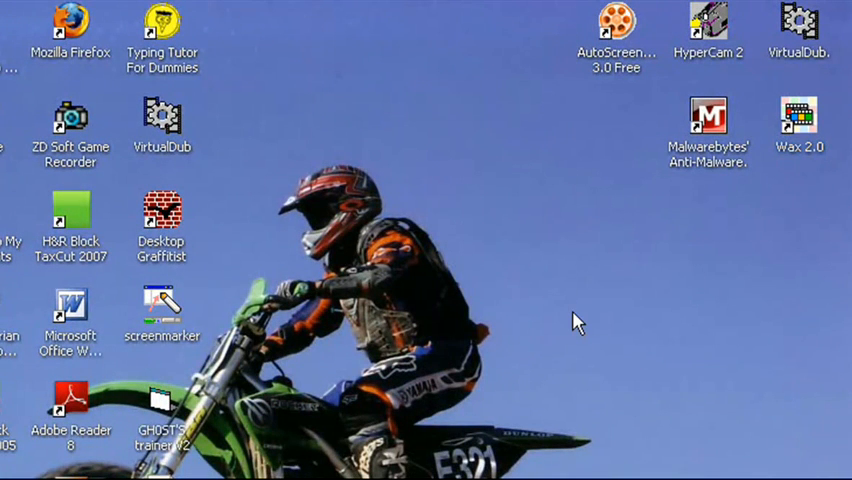
pyautogui.moveTo(708, 115)
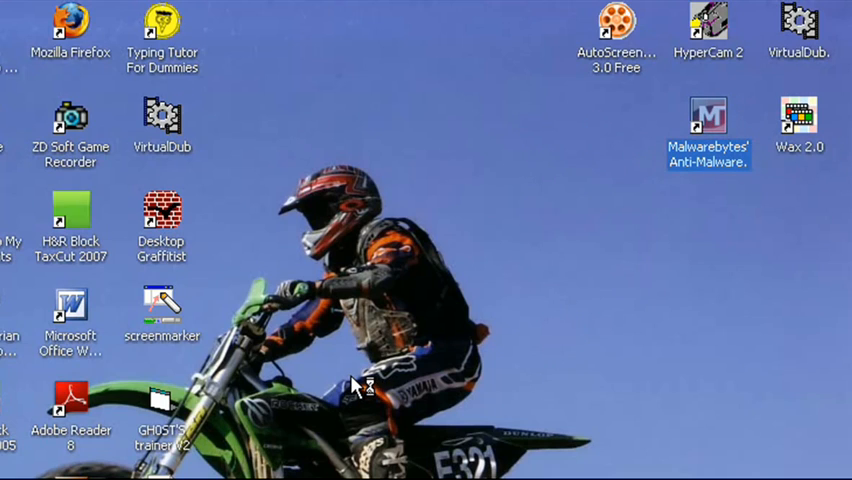
pyautogui.moveTo(450, 350)
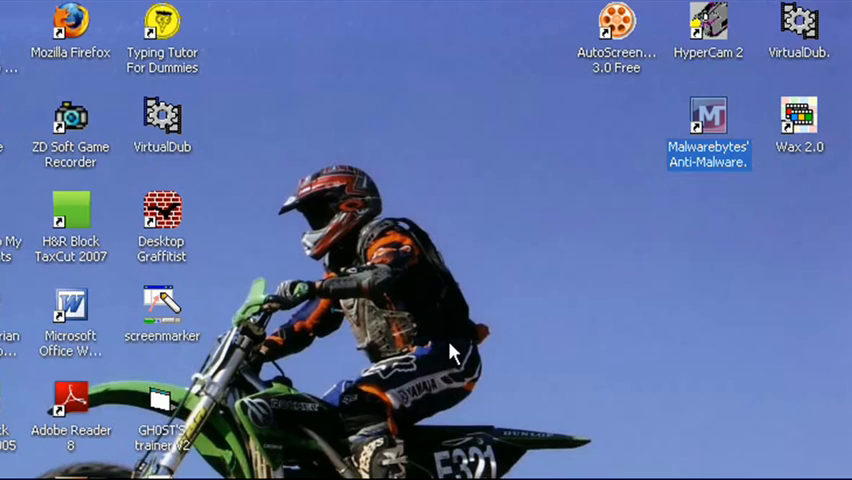
# Open Malwarebytes' Anti-Malware from its desktop shortcut.
pyautogui.doubleClick(708, 115)
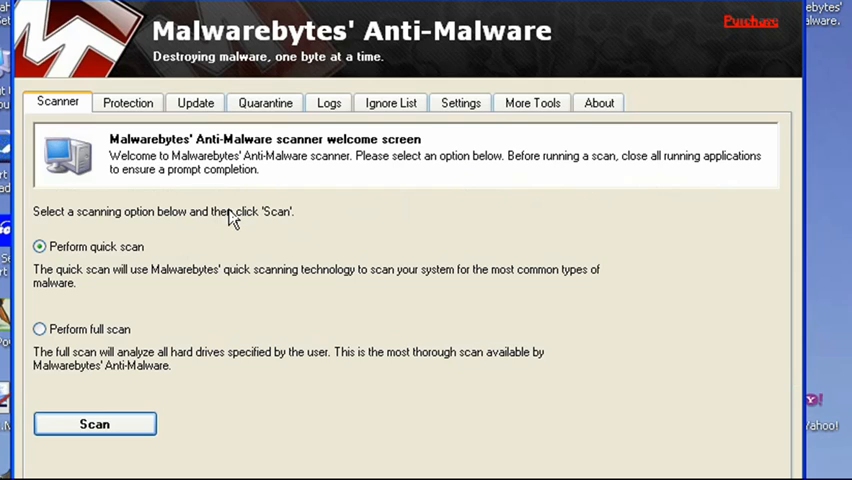
pyautogui.moveTo(273, 58)
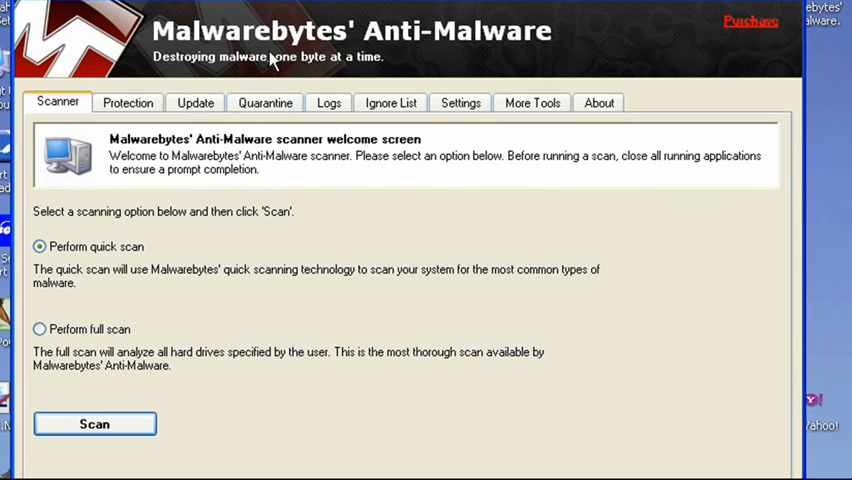
pyautogui.moveTo(283, 249)
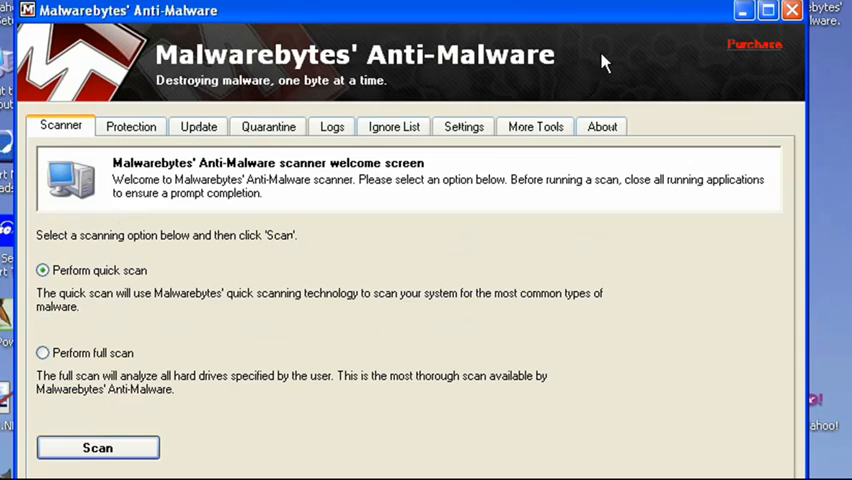
pyautogui.moveTo(613, 58)
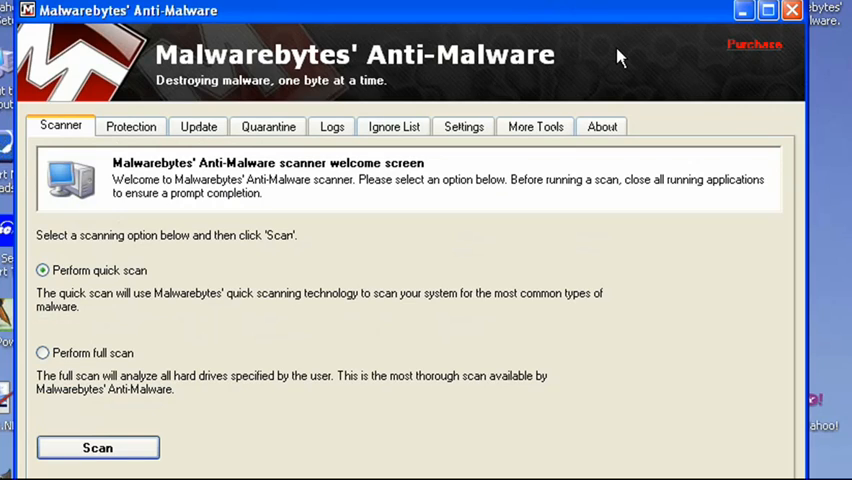
pyautogui.moveTo(620, 50)
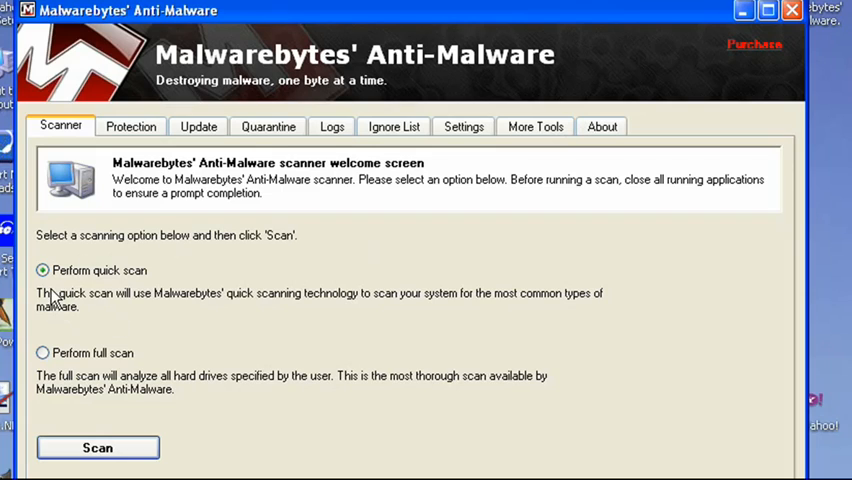
pyautogui.moveTo(335, 15)
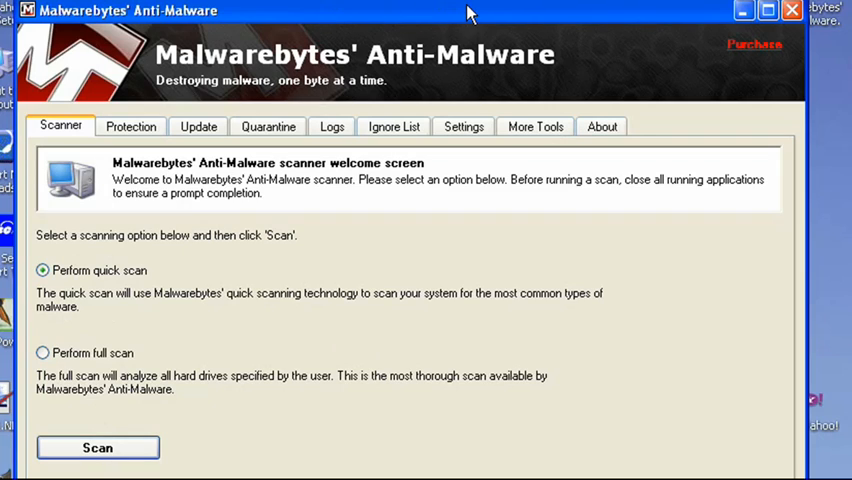
pyautogui.moveTo(240, 360)
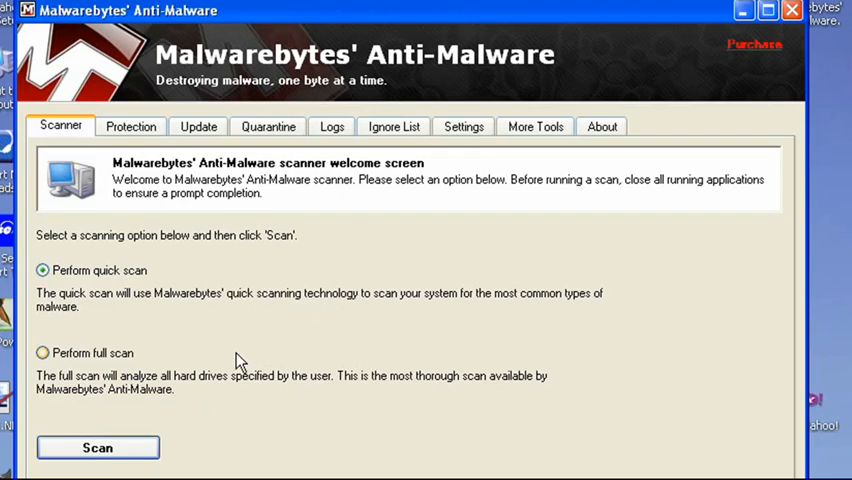
pyautogui.moveTo(655, 30)
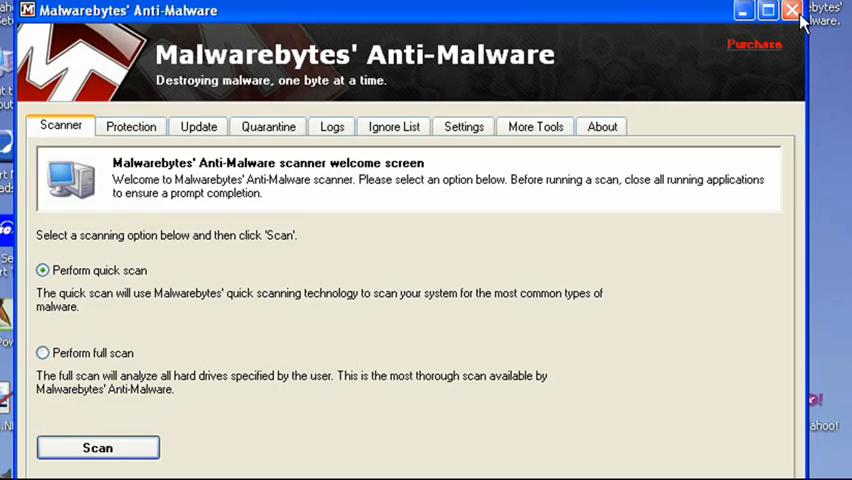
# Close Malwarebytes' Anti-Malware without running a scan, returning to the desktop.
pyautogui.click(791, 10)
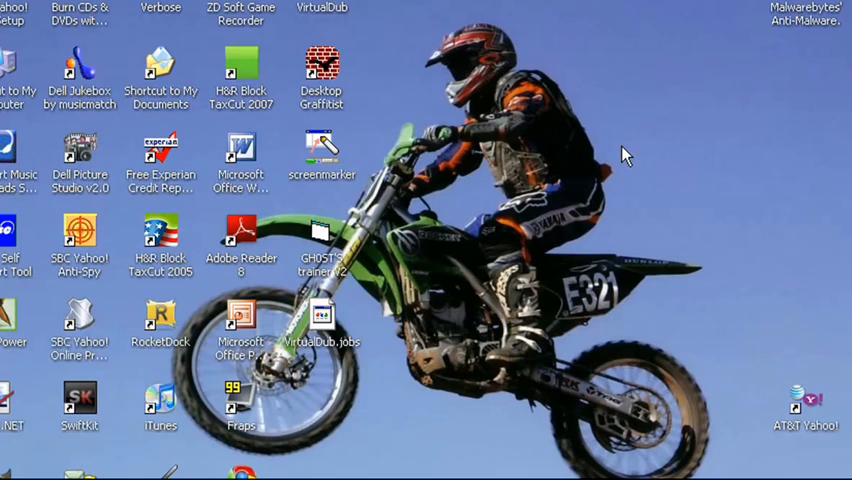